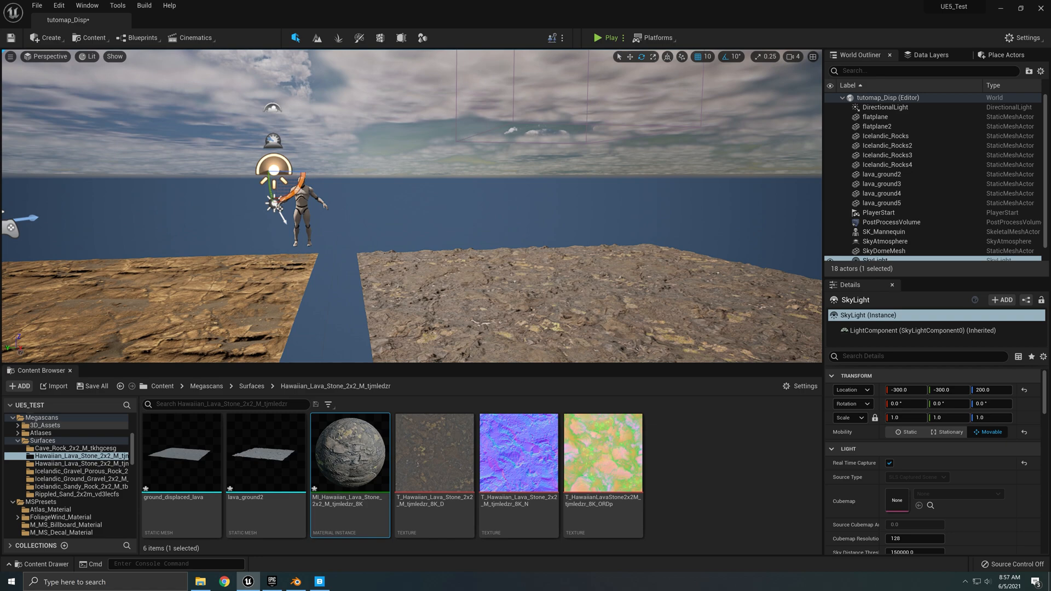
# - Reveal the downloaded Icelandic Sandy Rock texture folder from Quixel Bridge
pyautogui.click(884, 250)
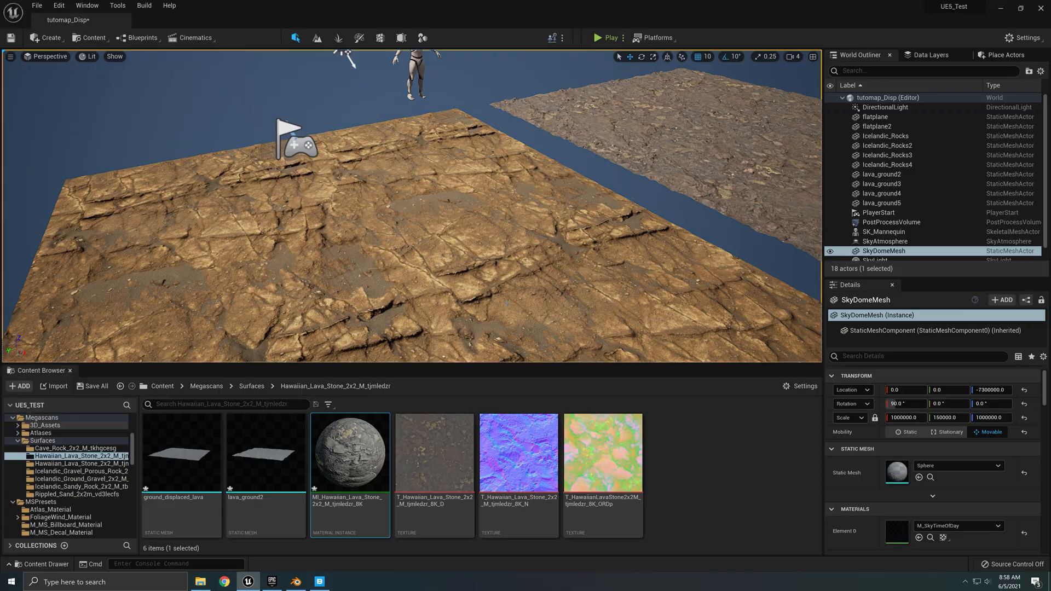
pyautogui.click(320, 580)
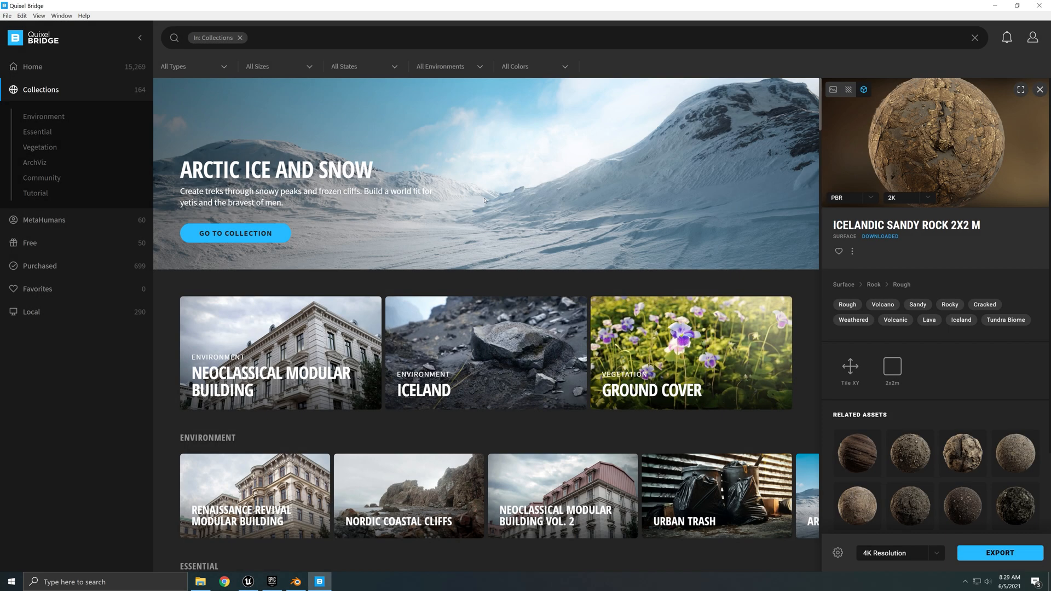
pyautogui.moveTo(569, 107)
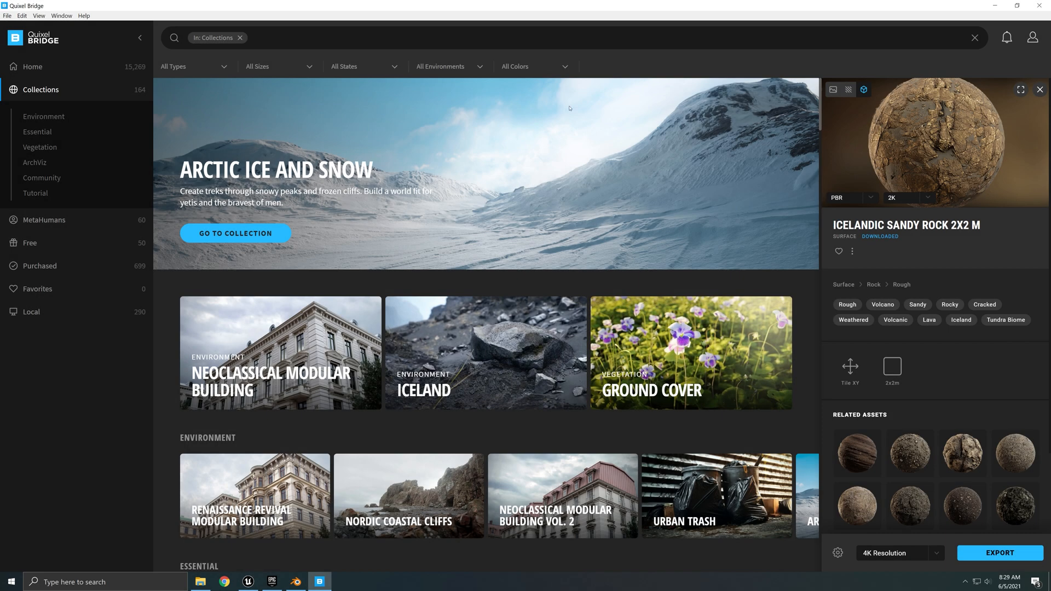
pyautogui.moveTo(372, 293)
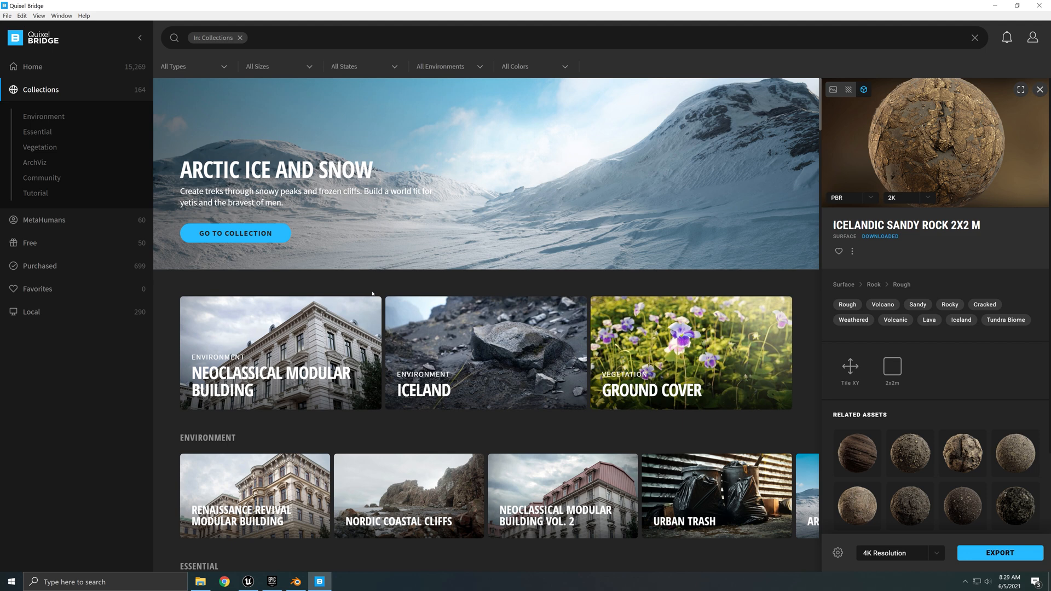
pyautogui.moveTo(247, 581)
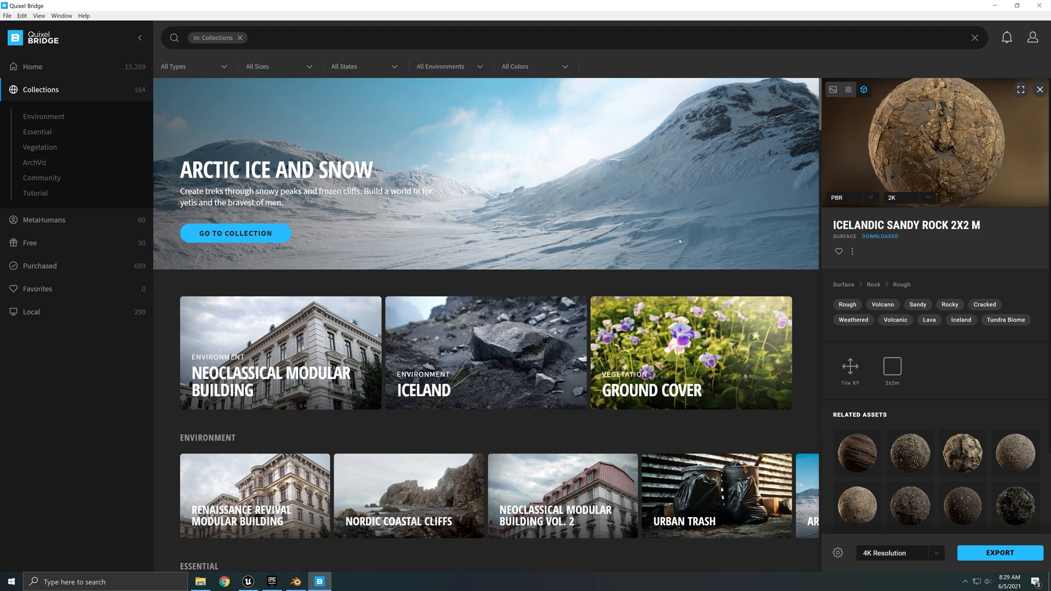
pyautogui.moveTo(676, 239)
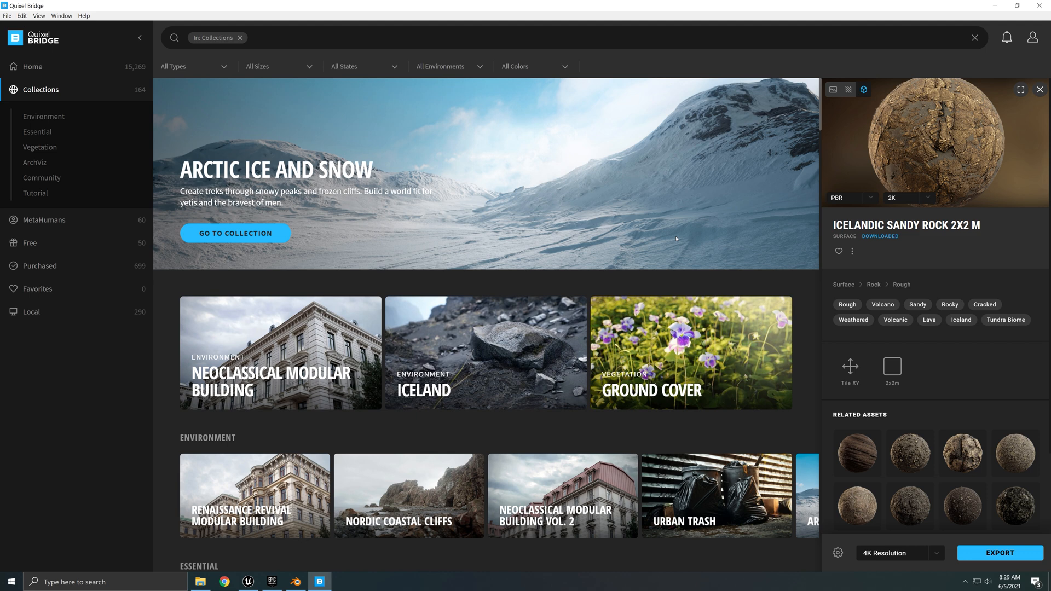
pyautogui.moveTo(674, 252)
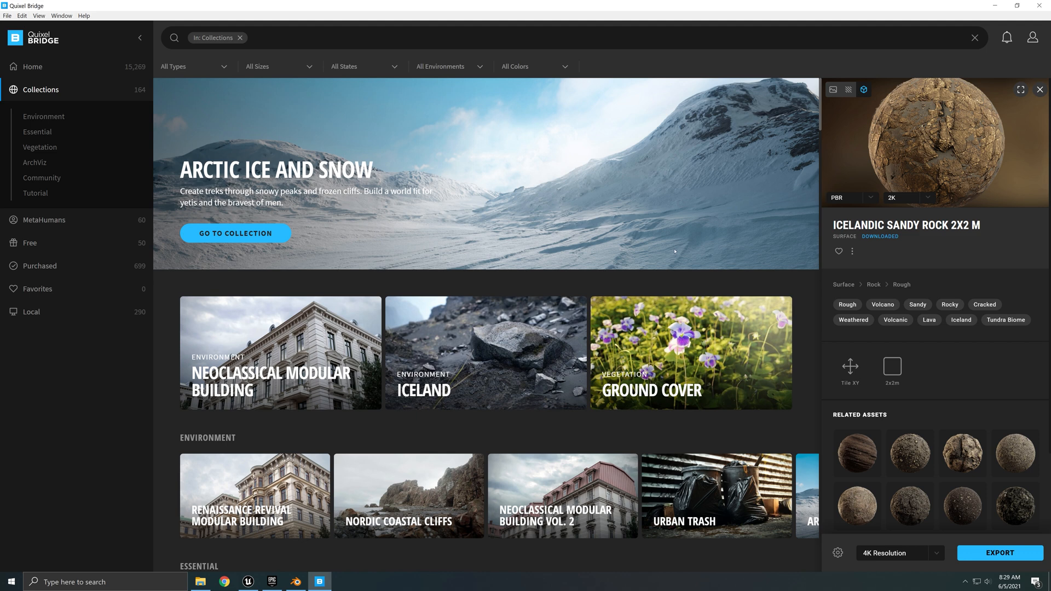
pyautogui.moveTo(624, 128)
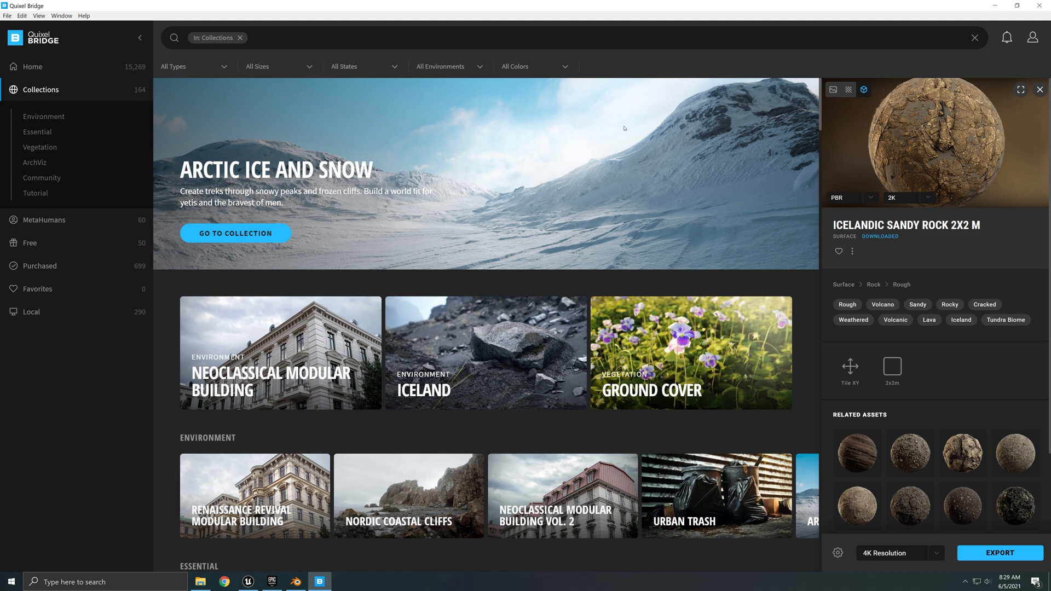
pyautogui.moveTo(526, 344)
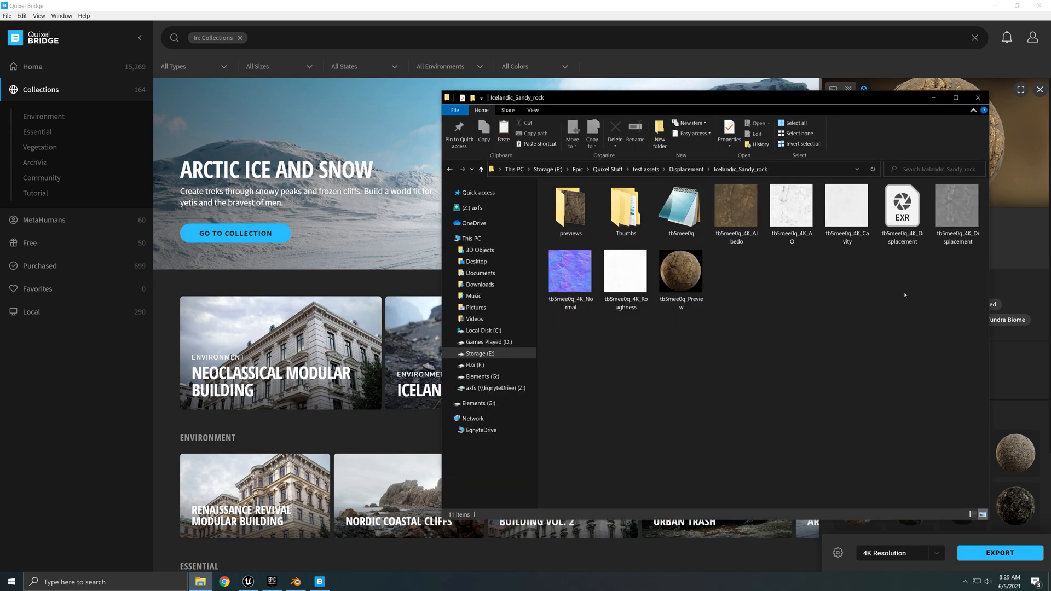
pyautogui.click(902, 204)
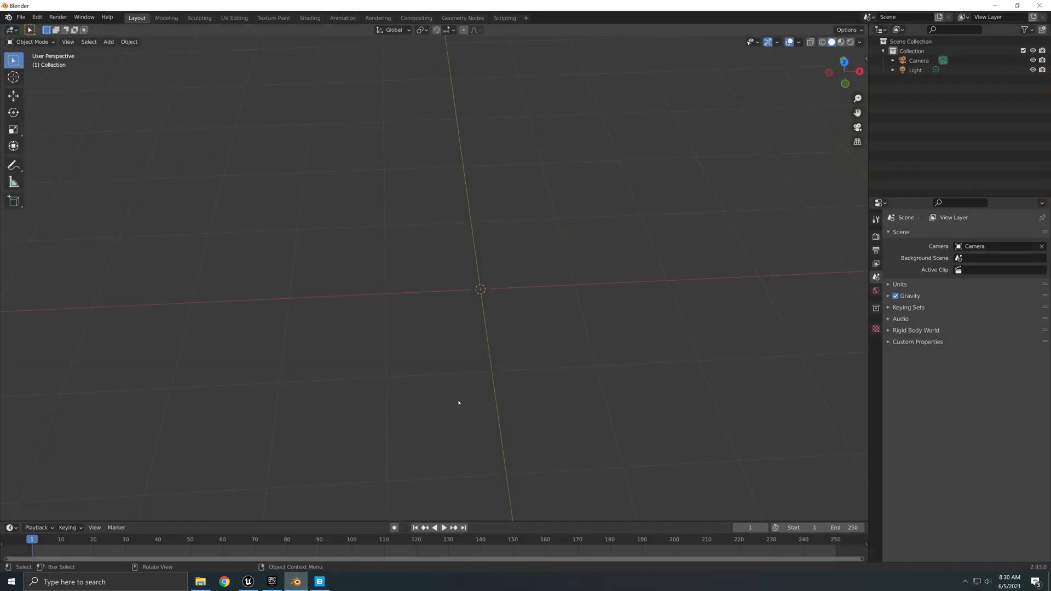
pyautogui.moveTo(460, 402)
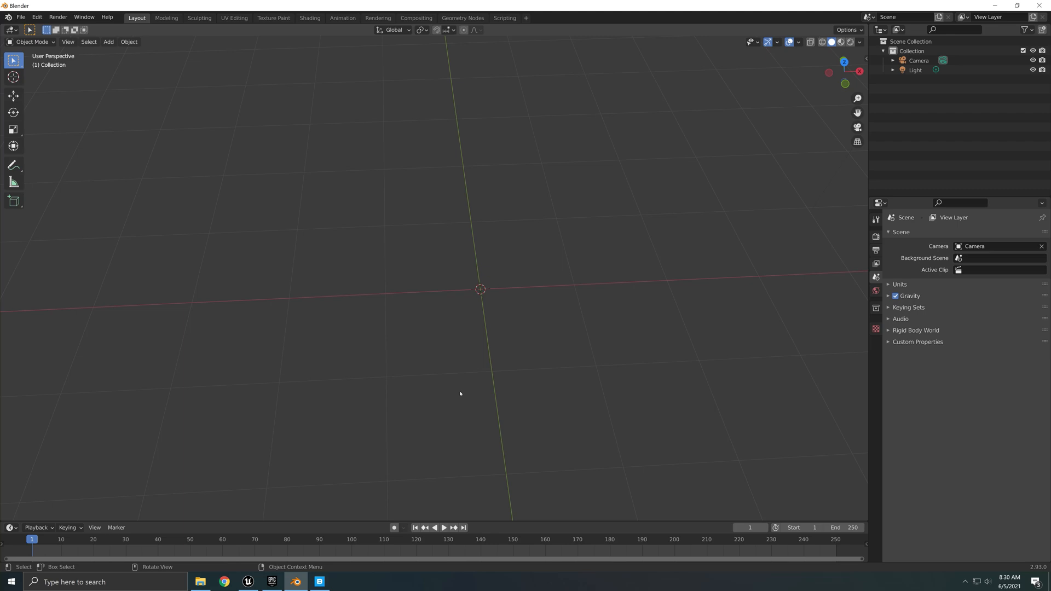
pyautogui.moveTo(466, 399)
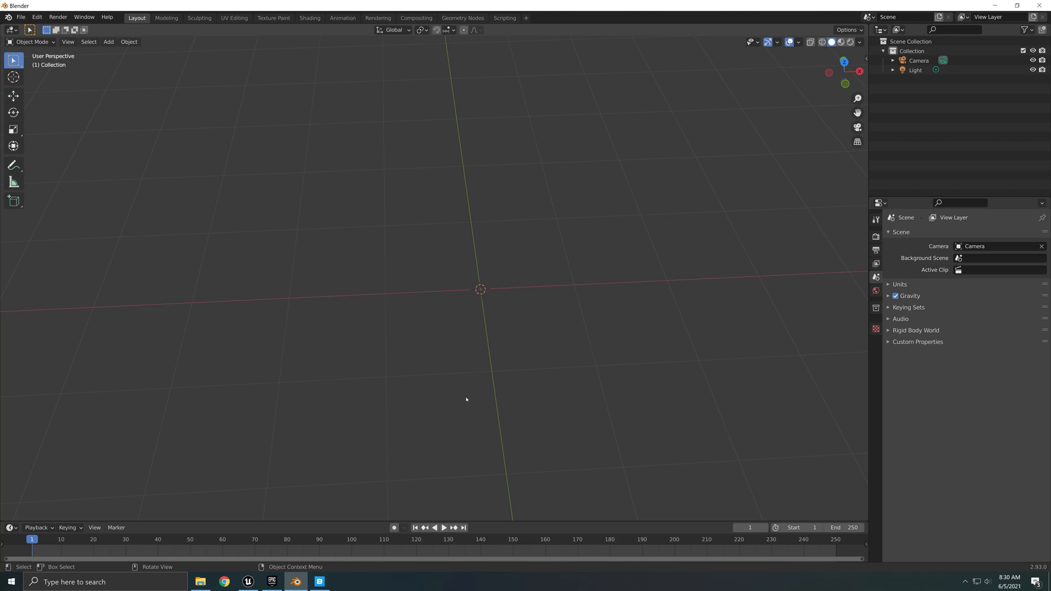
pyautogui.moveTo(466, 396)
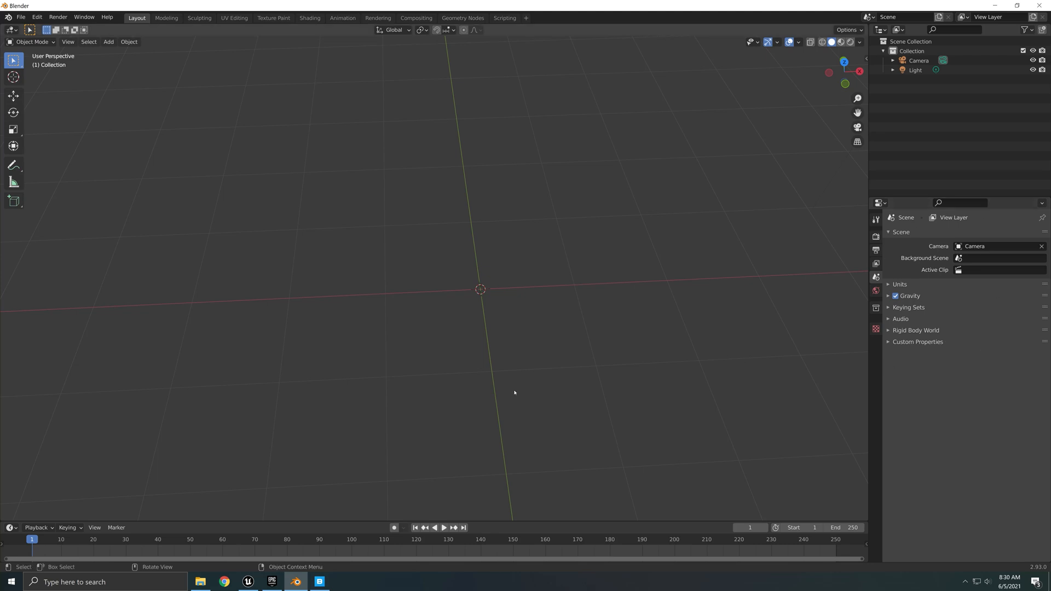
pyautogui.moveTo(525, 323)
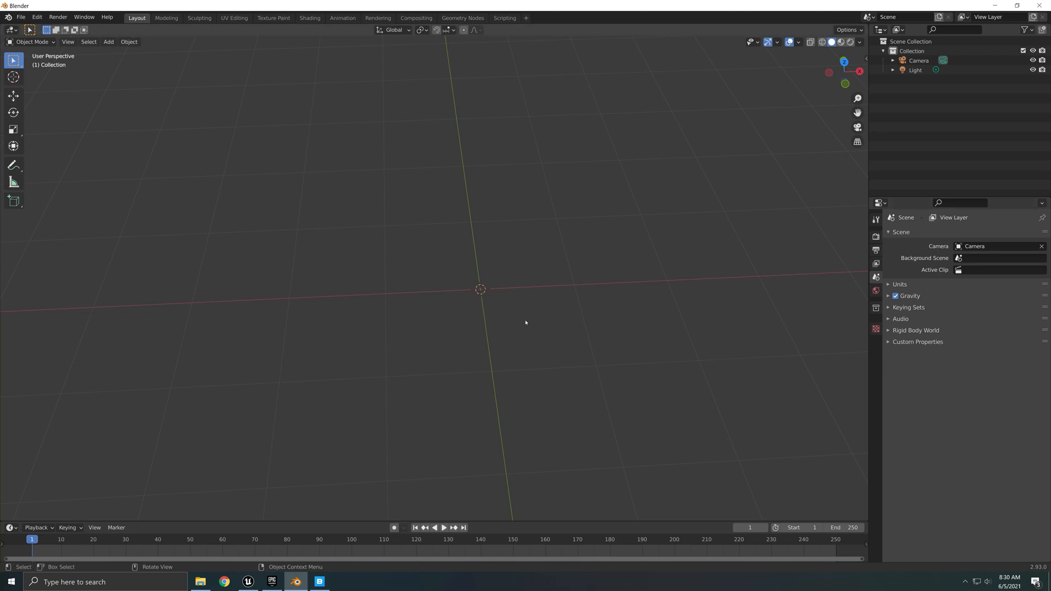
pyautogui.moveTo(577, 394)
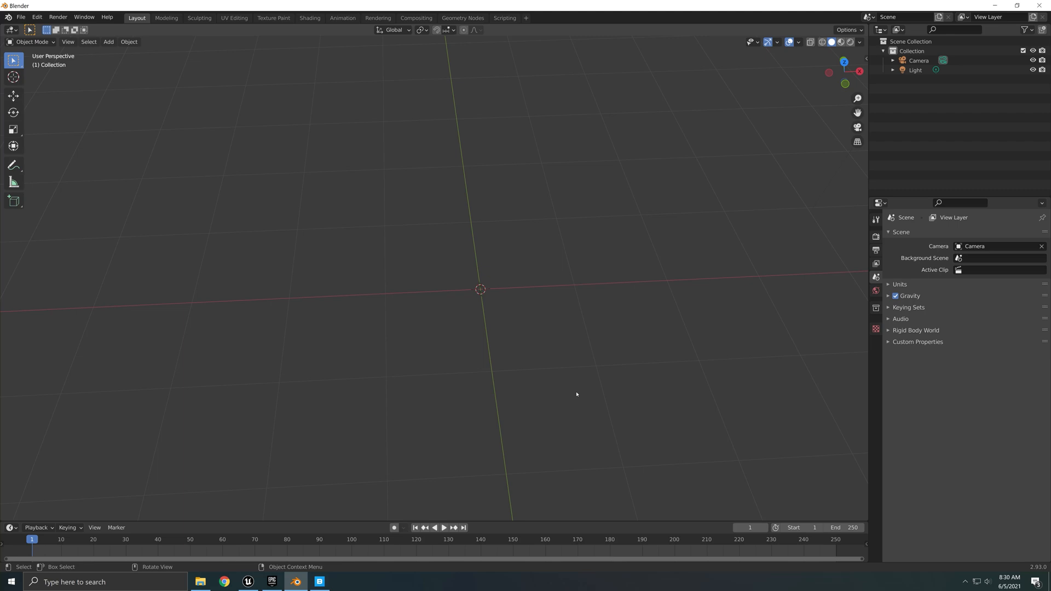
pyautogui.moveTo(173, 249)
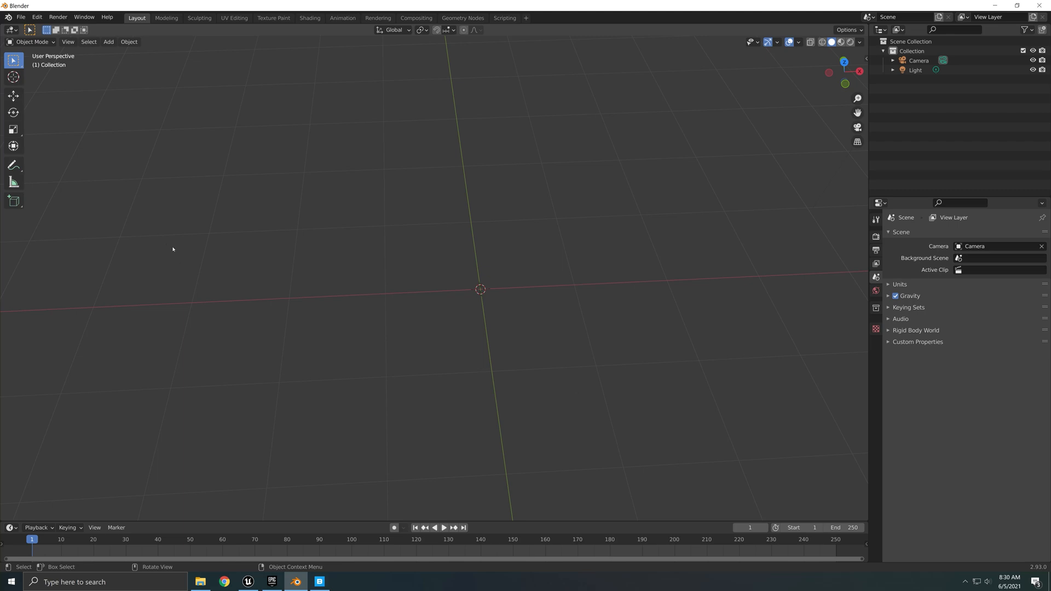
# - Add a Grid mesh with 500 by 500 subdivisions and 4 m size at the scene centre
pyautogui.click(108, 42)
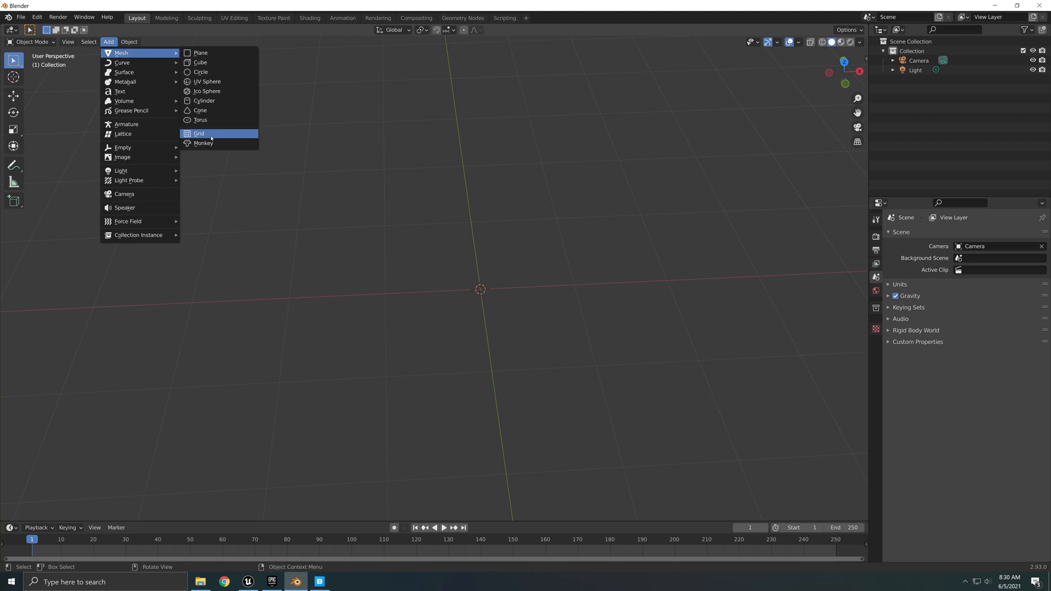
pyautogui.click(199, 133)
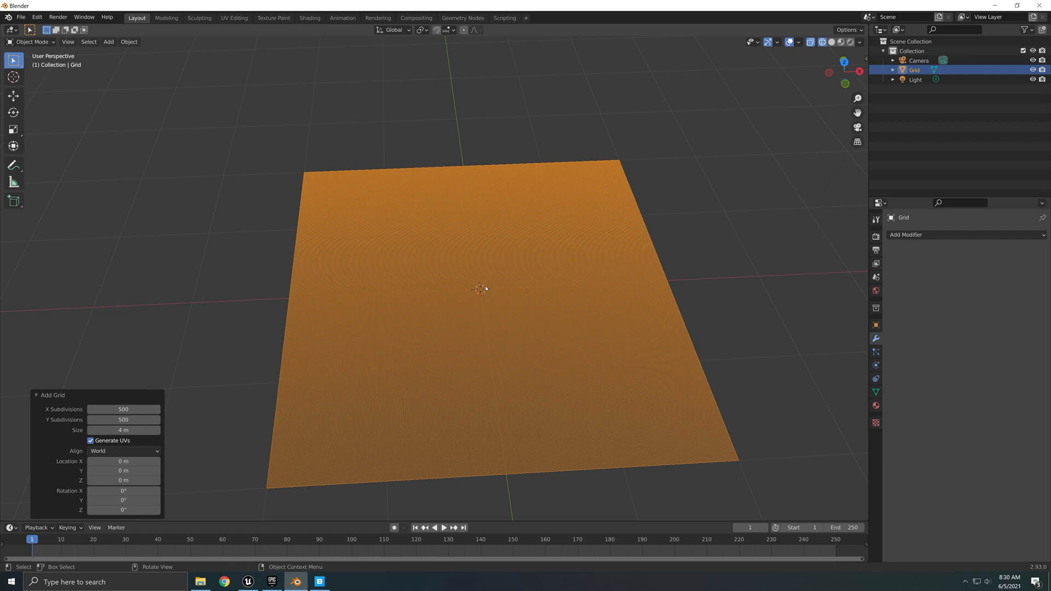
pyautogui.moveTo(300, 339)
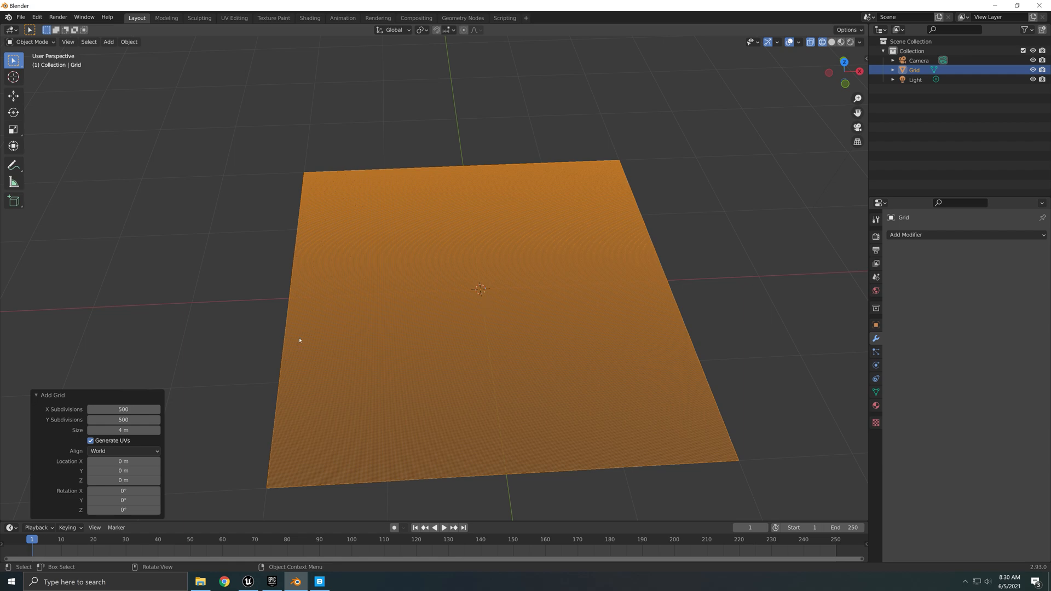
pyautogui.moveTo(123, 430)
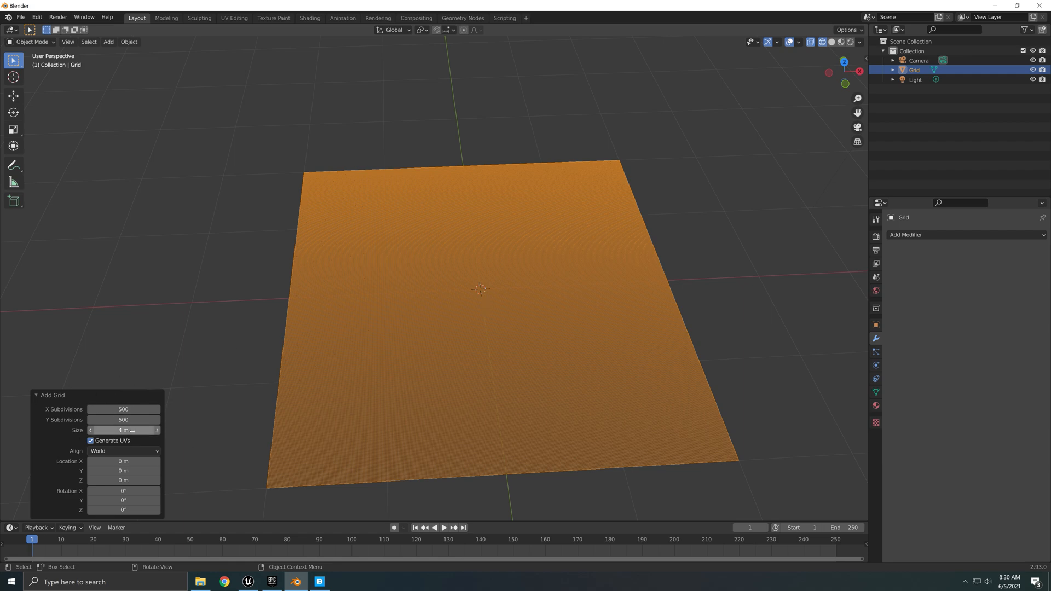
pyautogui.moveTo(492, 337)
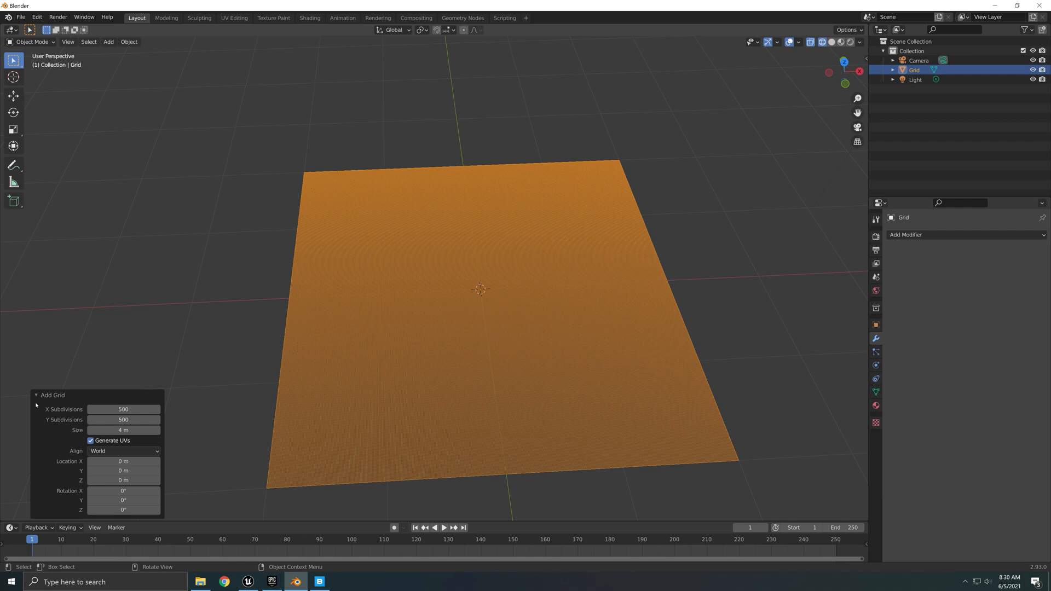
pyautogui.click(36, 395)
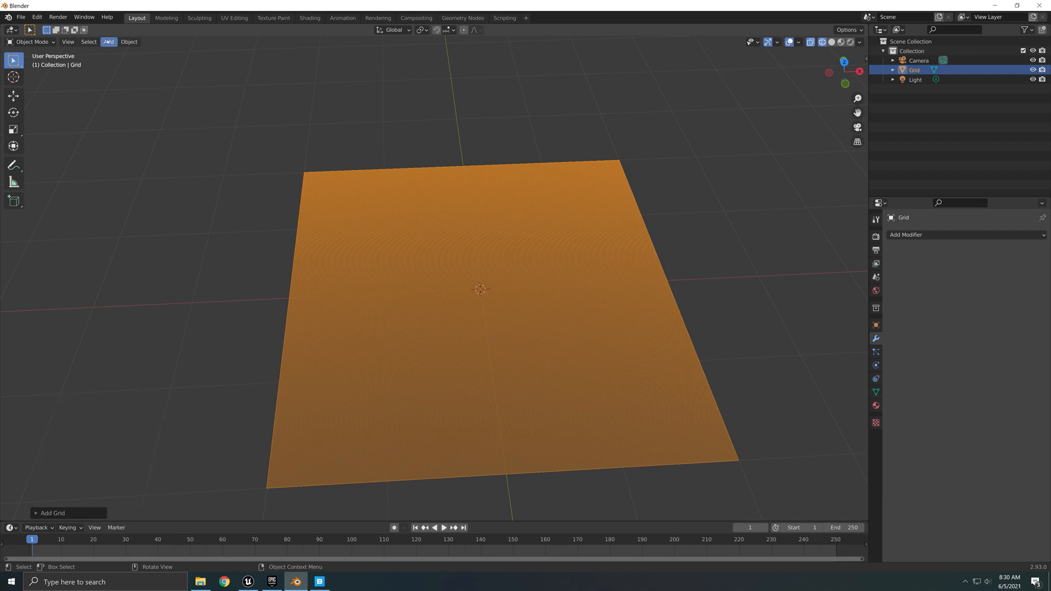
pyautogui.click(107, 42)
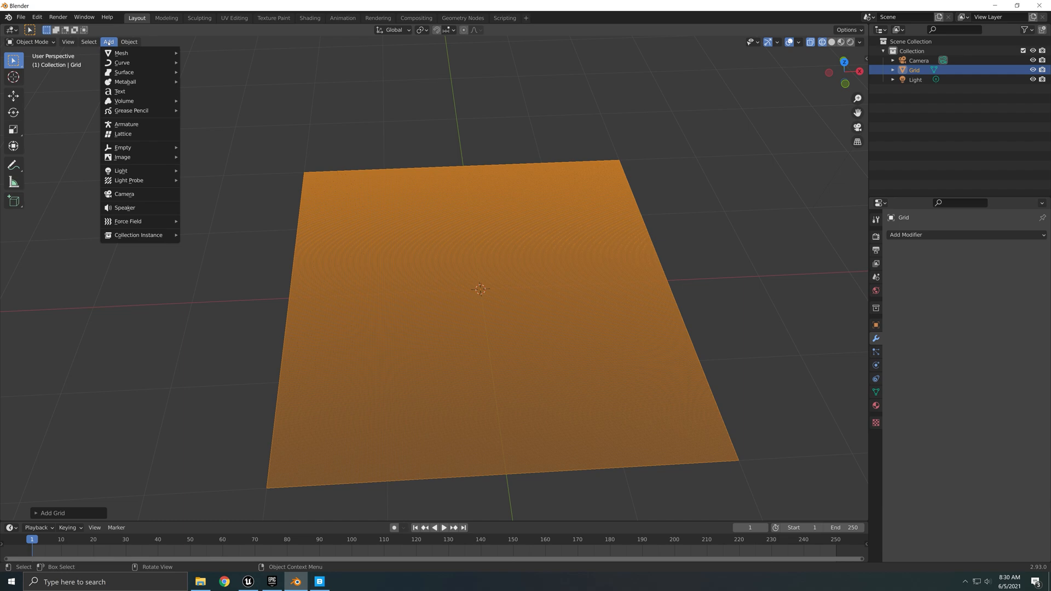
pyautogui.click(630, 329)
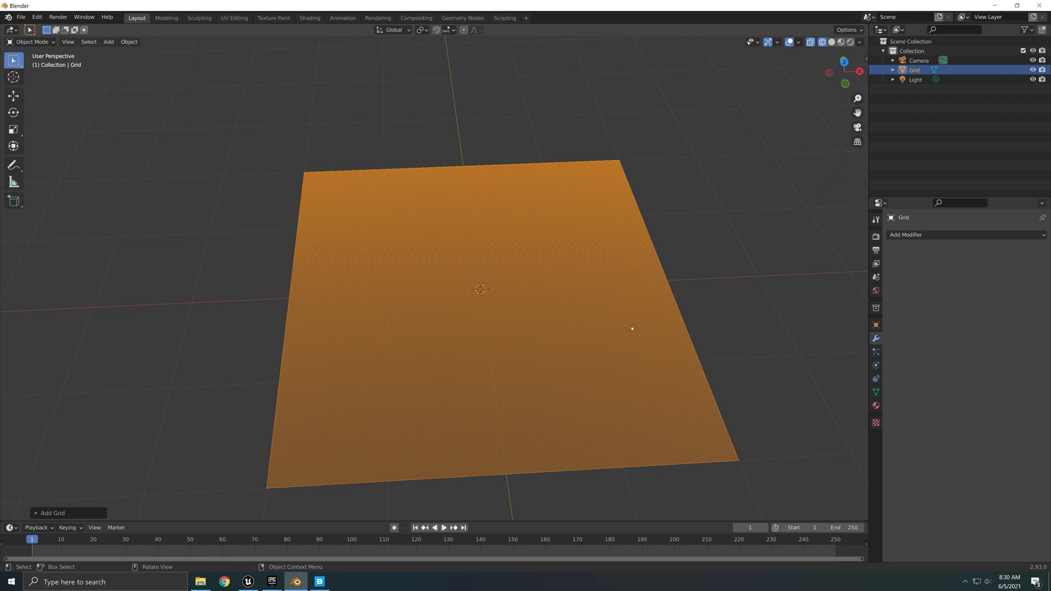
pyautogui.moveTo(72, 516)
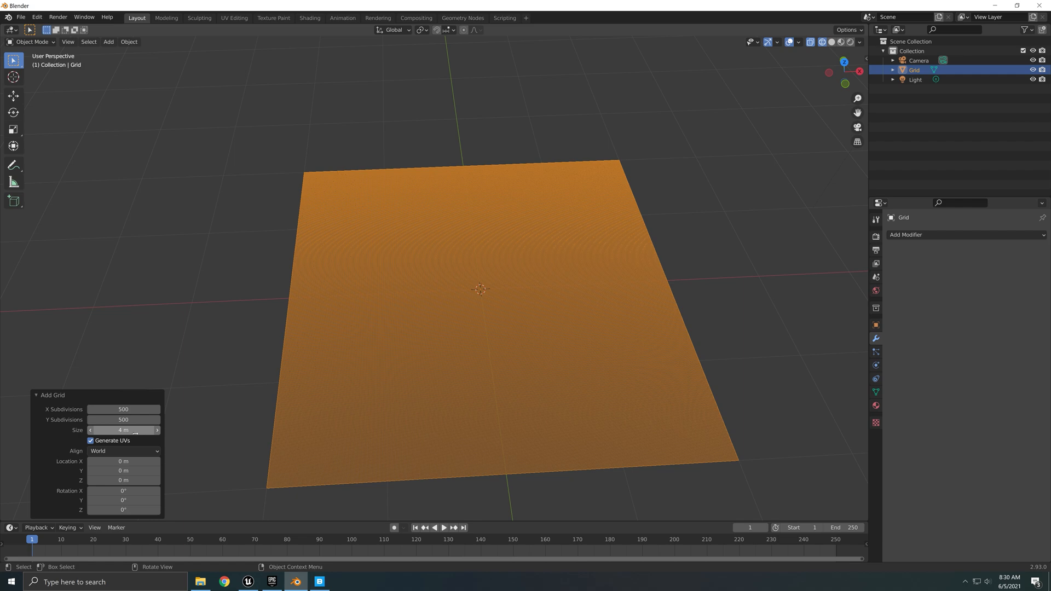
pyautogui.moveTo(123, 429)
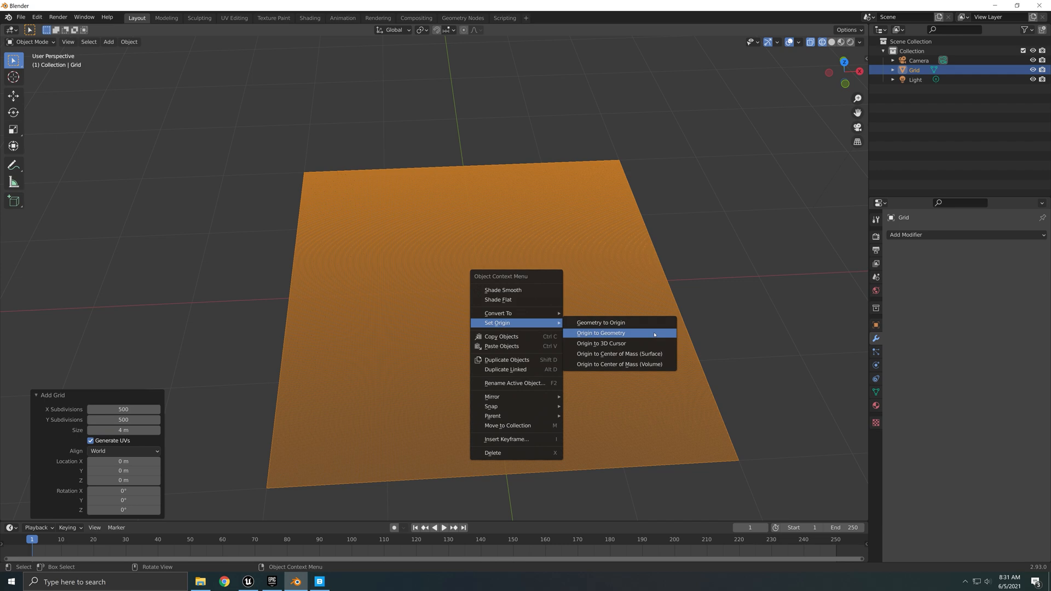
# - Set the grid's origin to its geometry
pyautogui.click(599, 332)
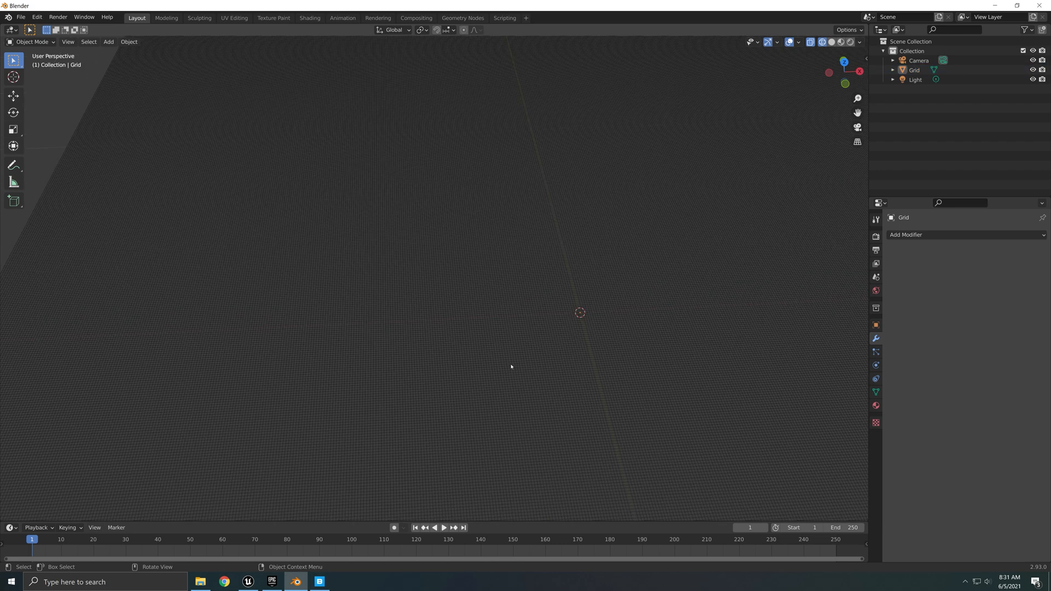
pyautogui.moveTo(492, 368)
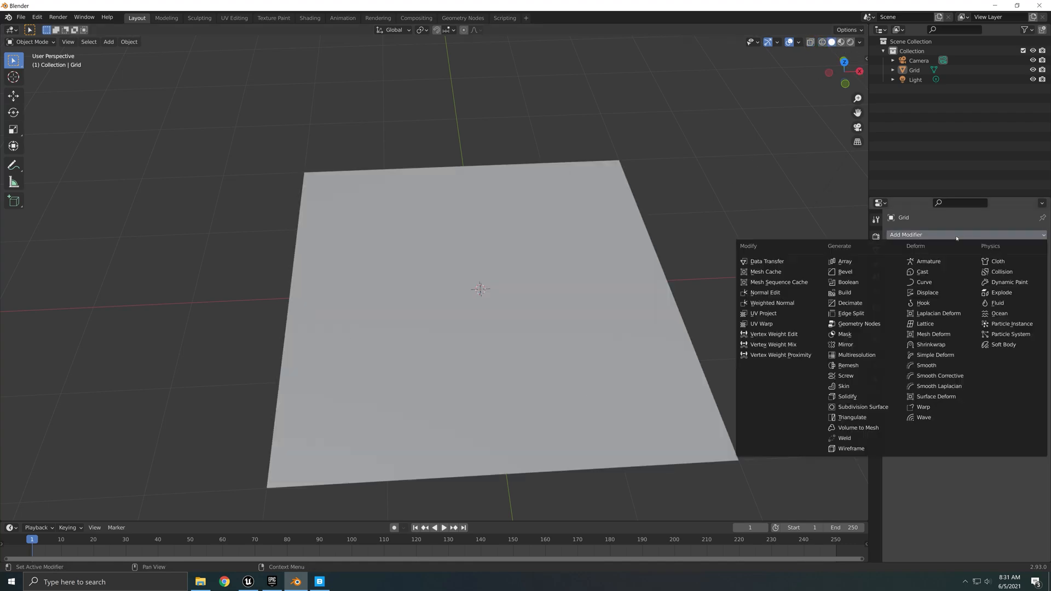
pyautogui.moveTo(848, 375)
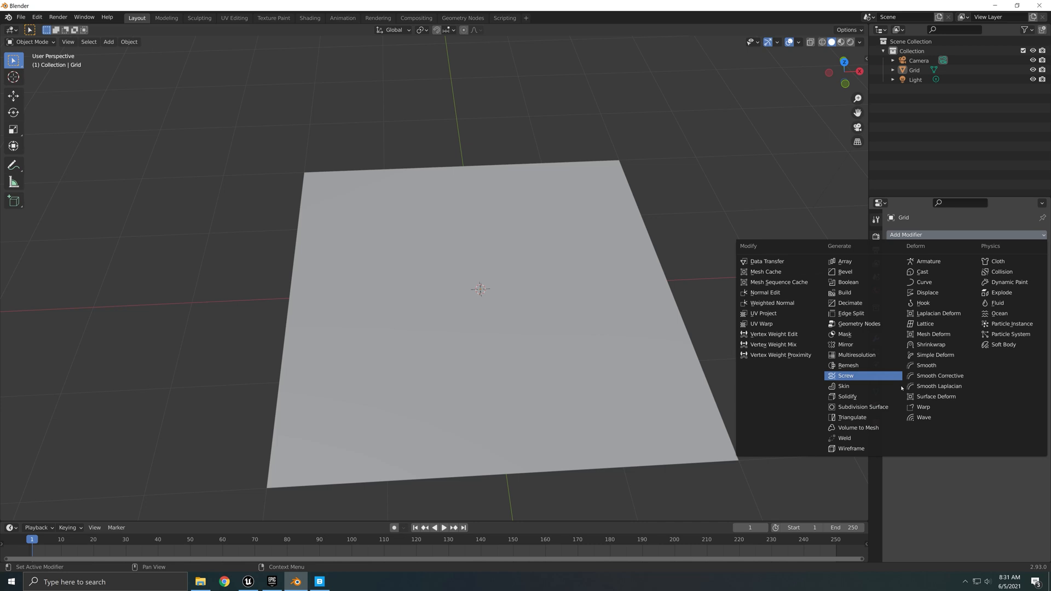
pyautogui.moveTo(927, 292)
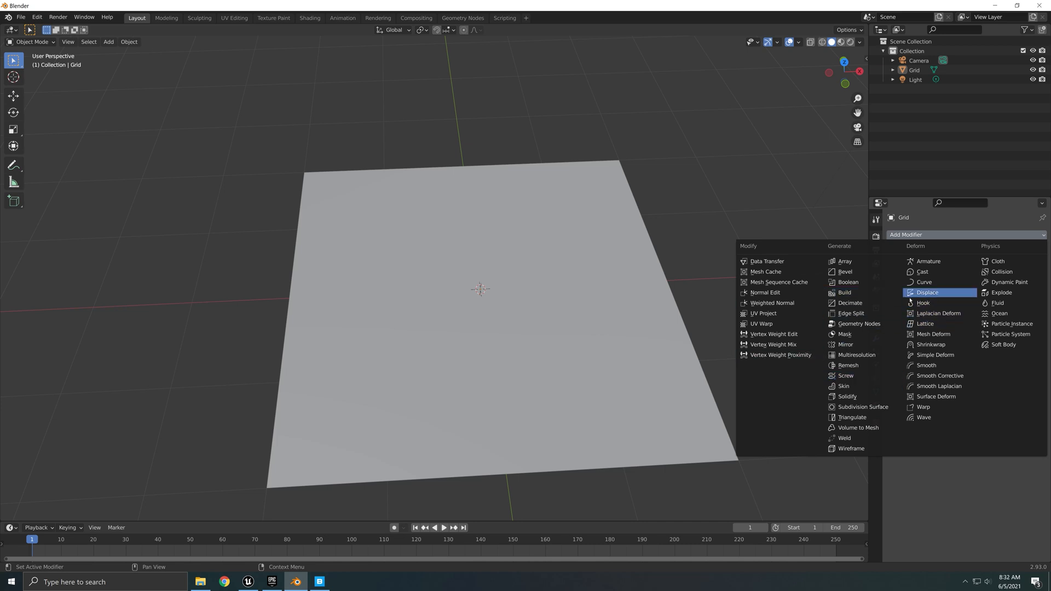
pyautogui.moveTo(927, 292)
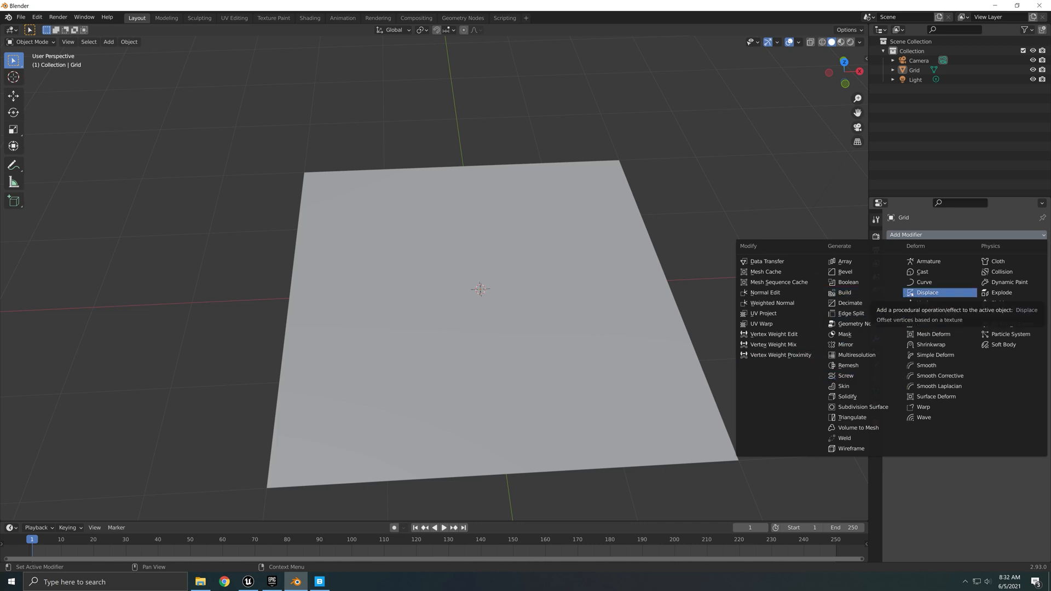
# - Create a new texture, Texture.001, for the grid's Displace modifier and show its settings
pyautogui.click(930, 292)
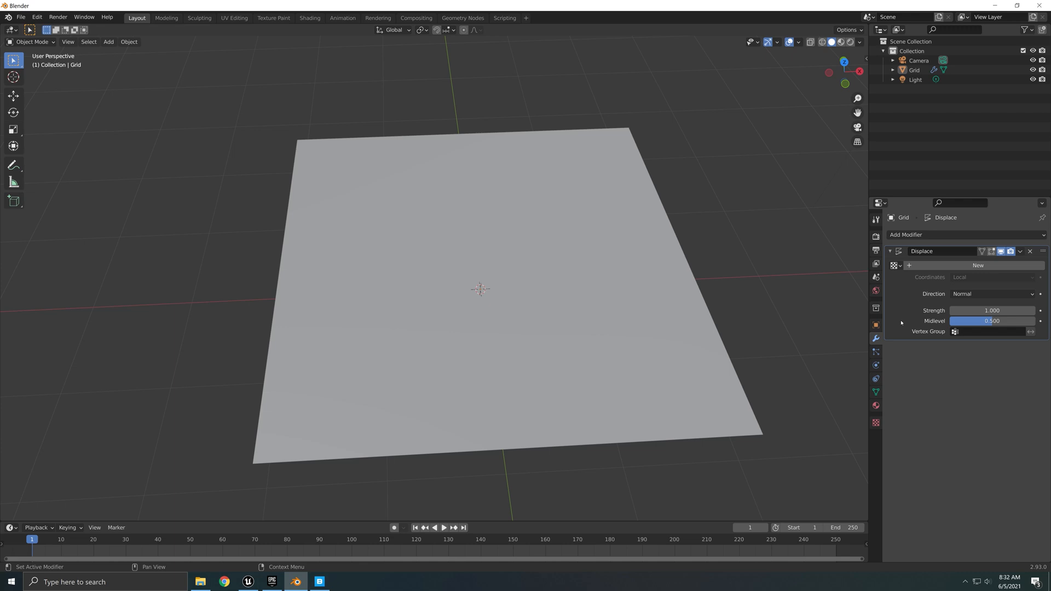
pyautogui.moveTo(453, 437)
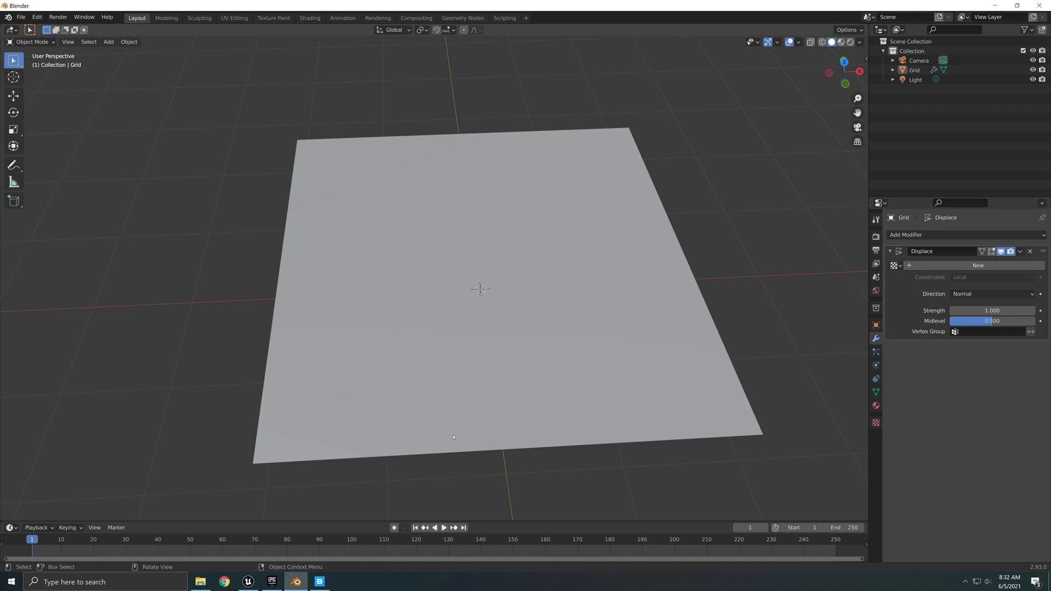
pyautogui.moveTo(475, 403)
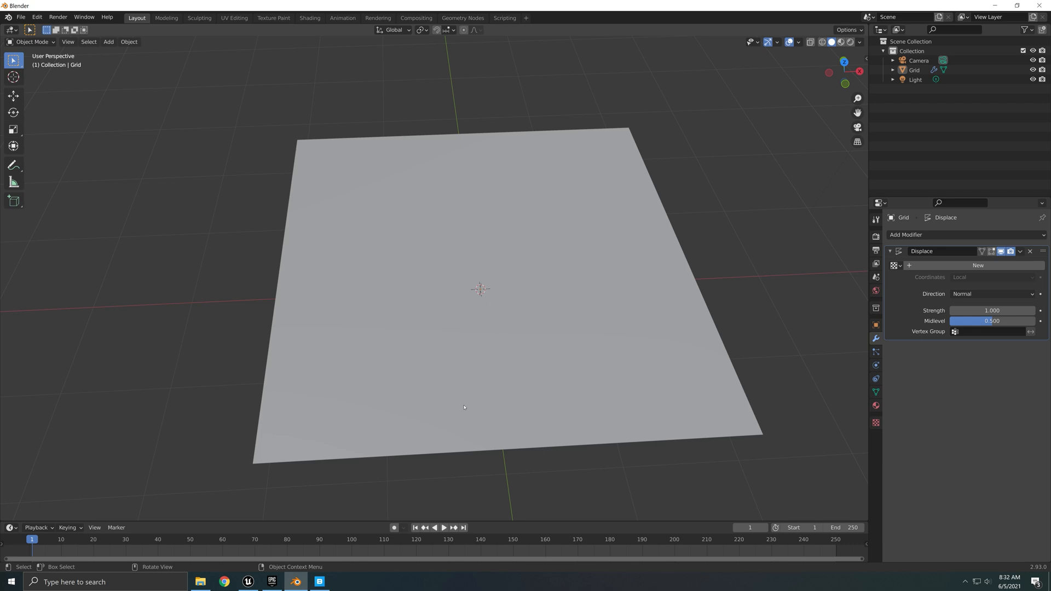
pyautogui.moveTo(507, 468)
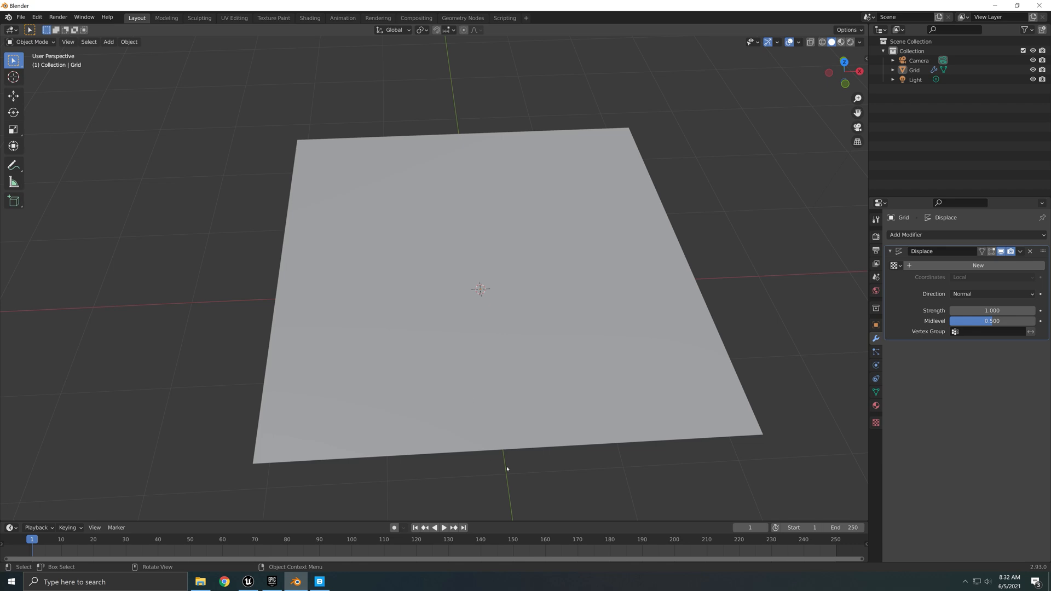
pyautogui.moveTo(473, 449)
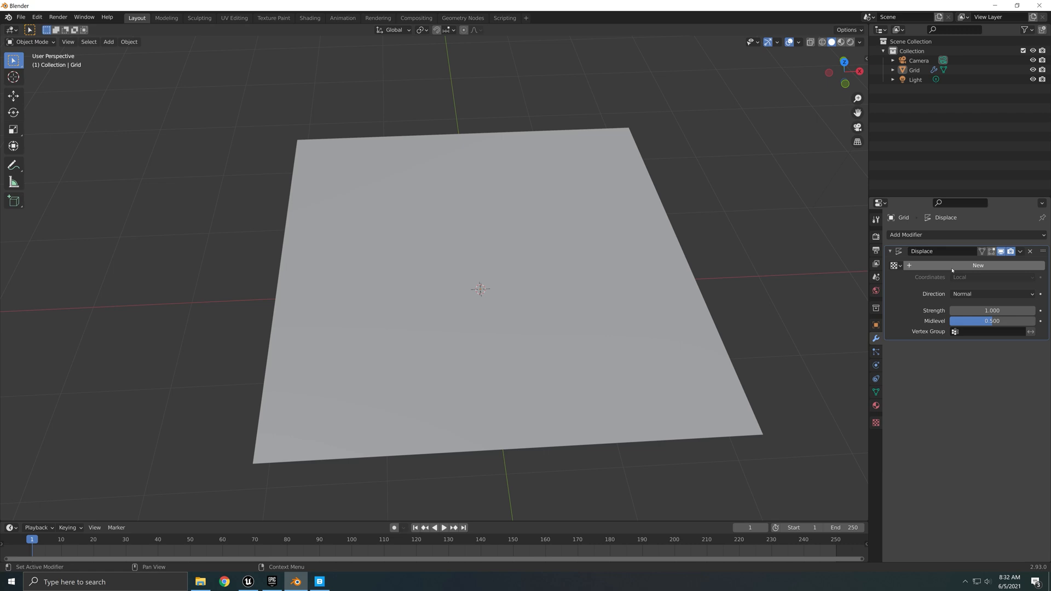
pyautogui.click(977, 265)
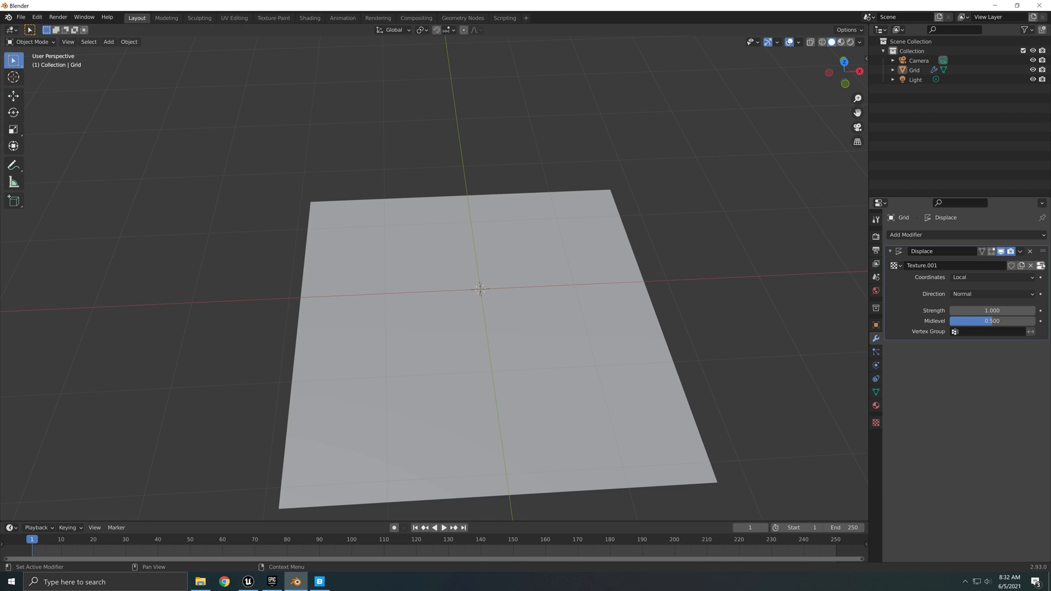
pyautogui.click(876, 423)
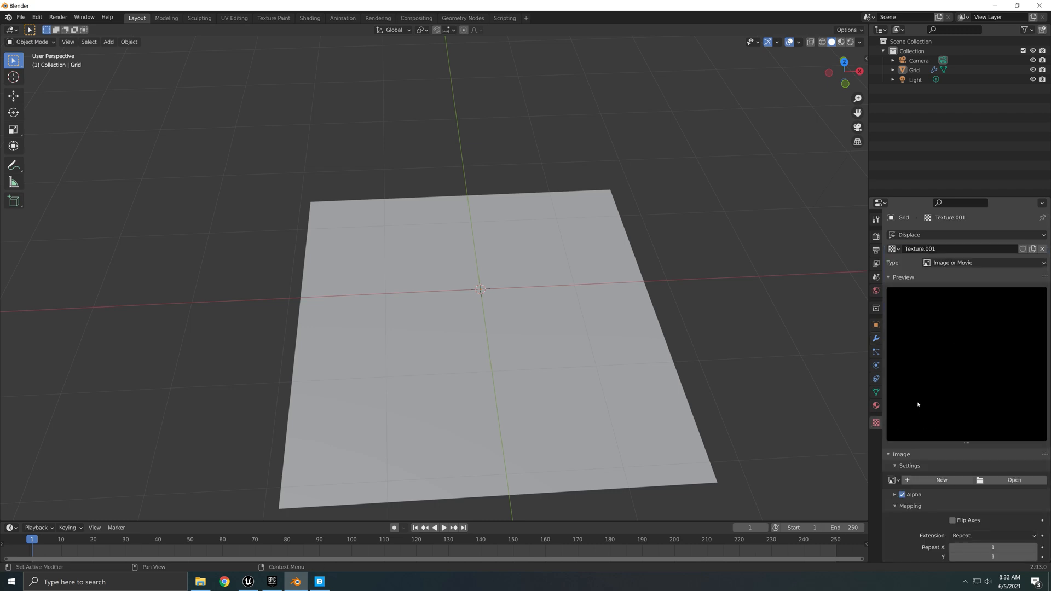
pyautogui.moveTo(913, 267)
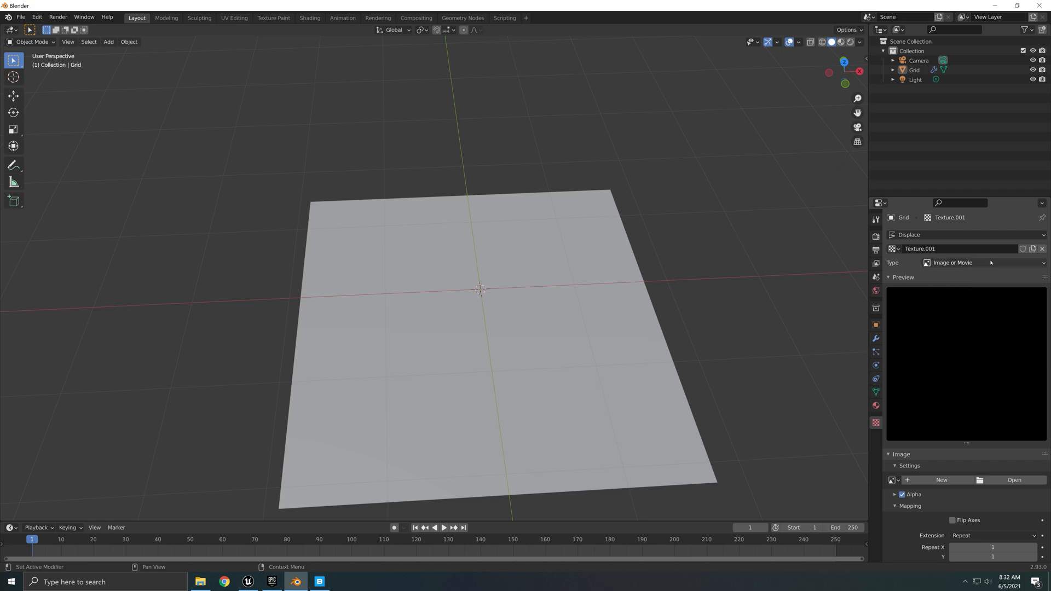
# - Keep the texture type as Image or Movie and browse for an image file
pyautogui.click(986, 262)
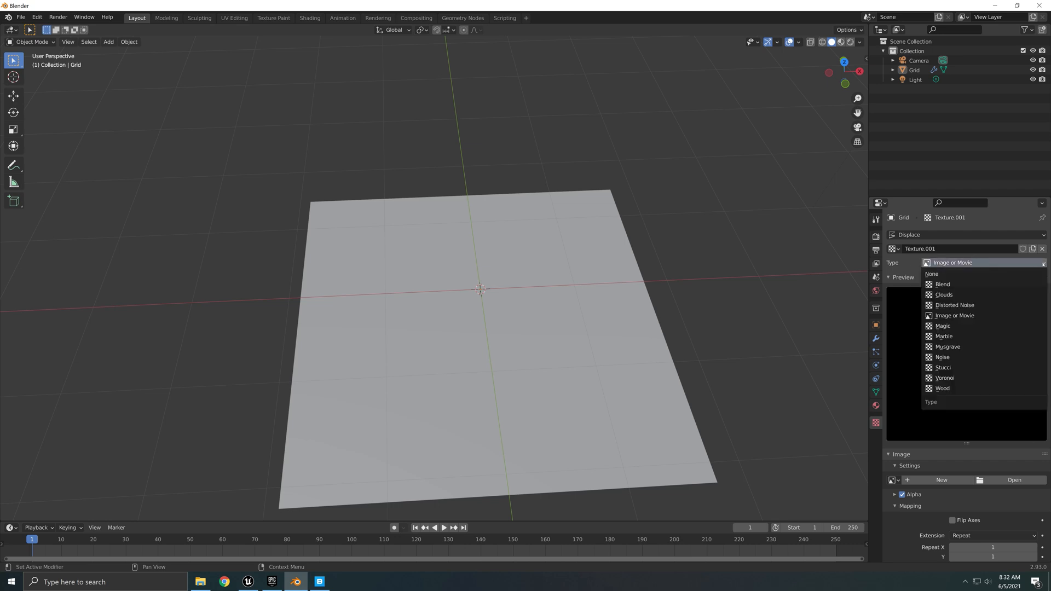
pyautogui.moveTo(954, 315)
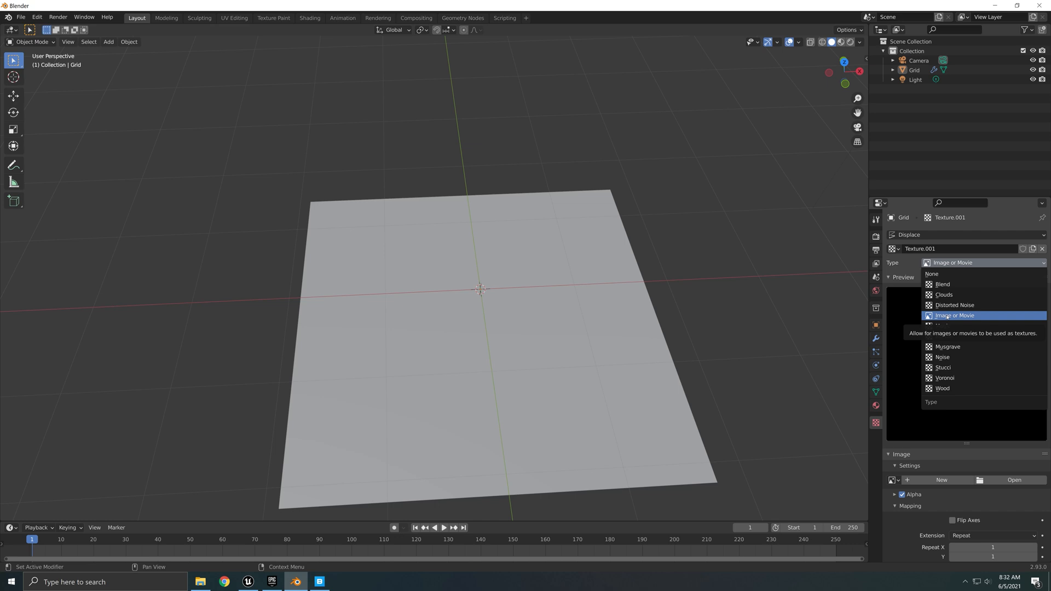
pyautogui.click(954, 315)
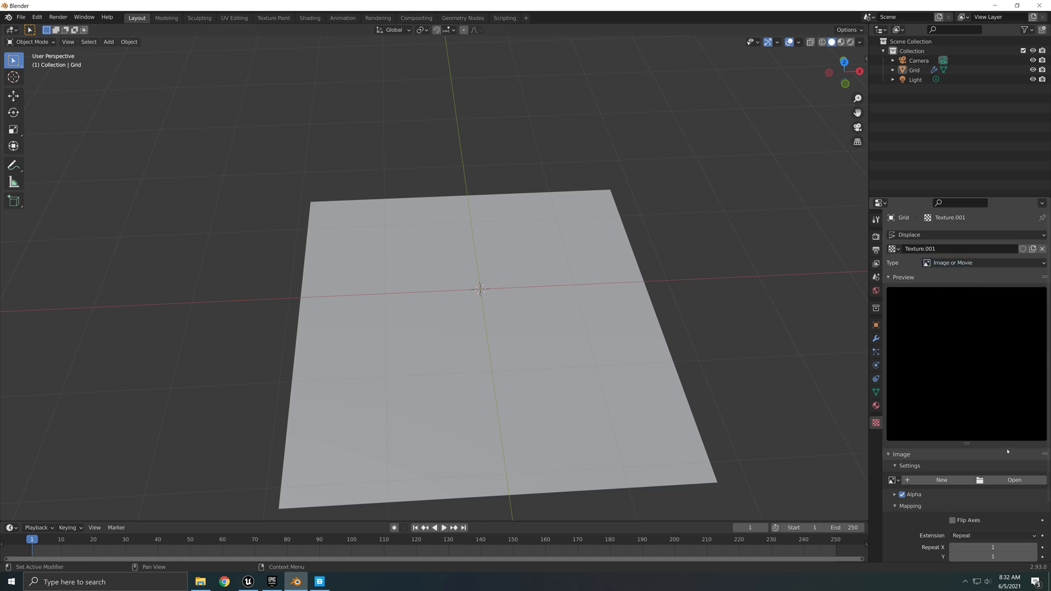
pyautogui.moveTo(1013, 481)
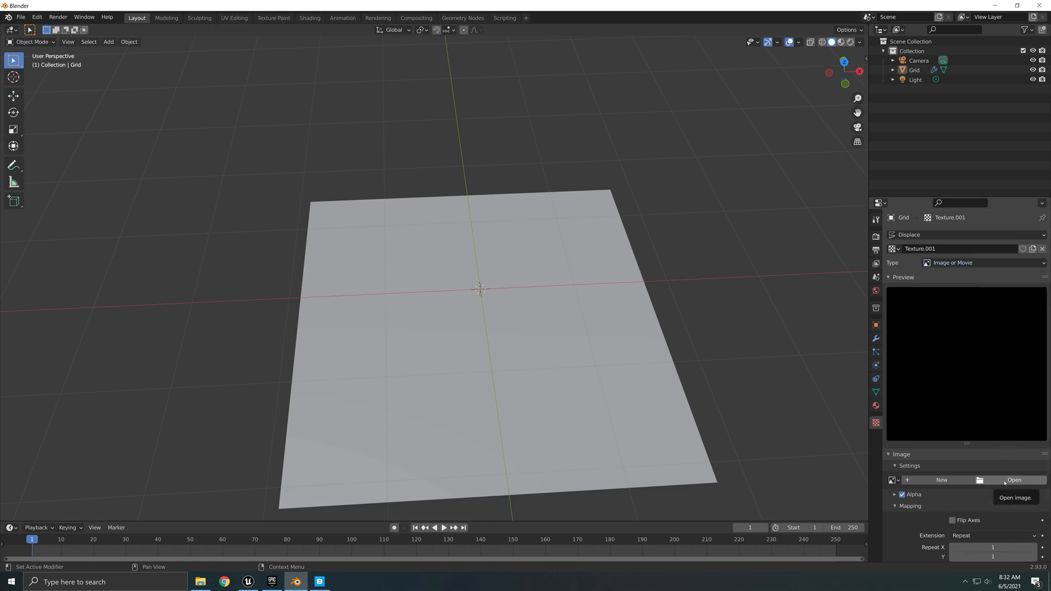
pyautogui.click(1014, 480)
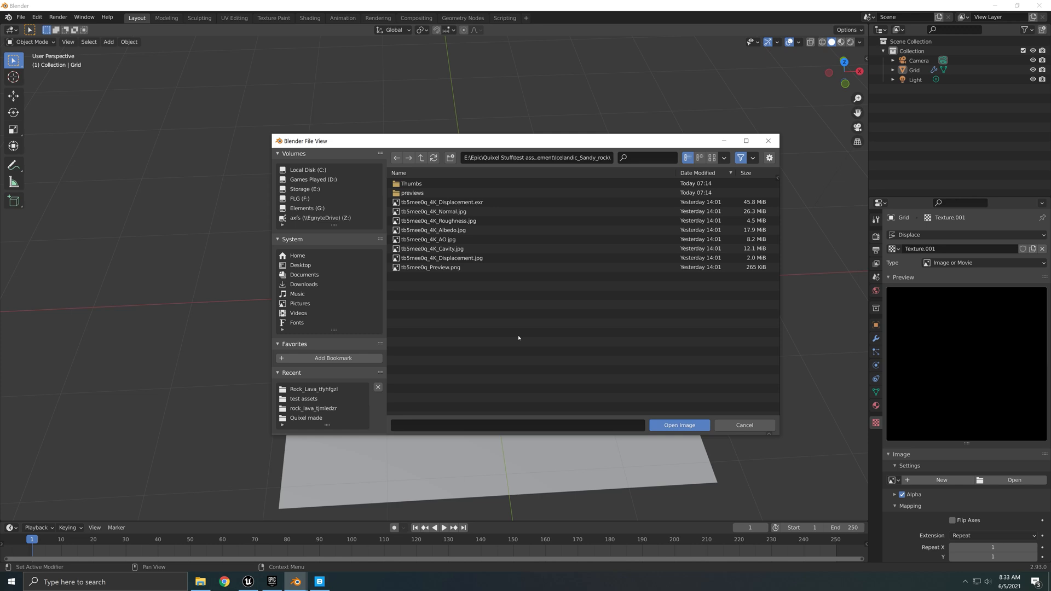
pyautogui.moveTo(516, 339)
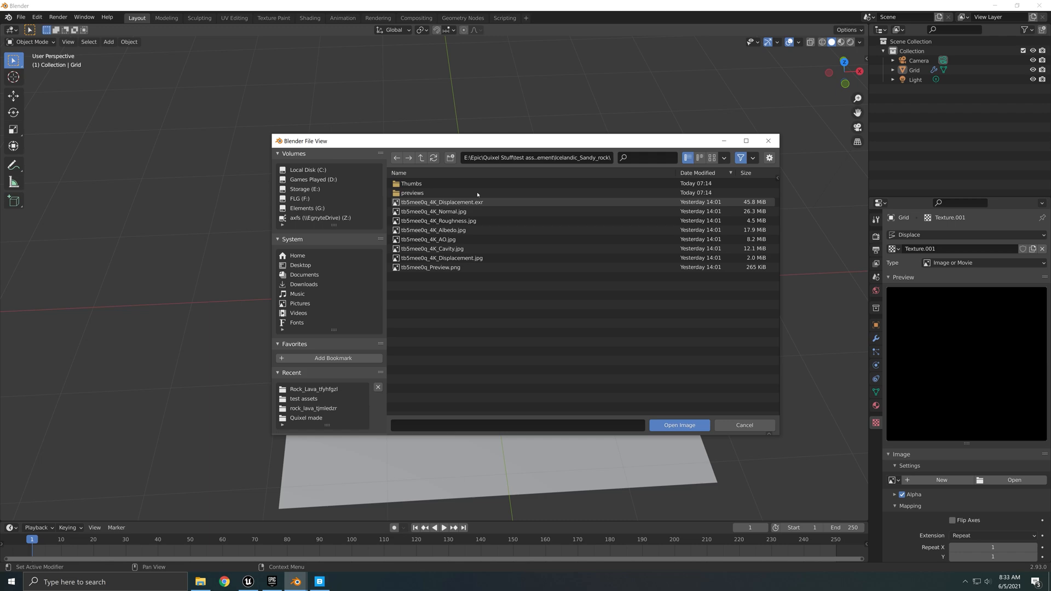
# - Load tb5mee0q_4K_Displacement.exr into the texture, displacing the plane into rocky terrain
pyautogui.click(440, 201)
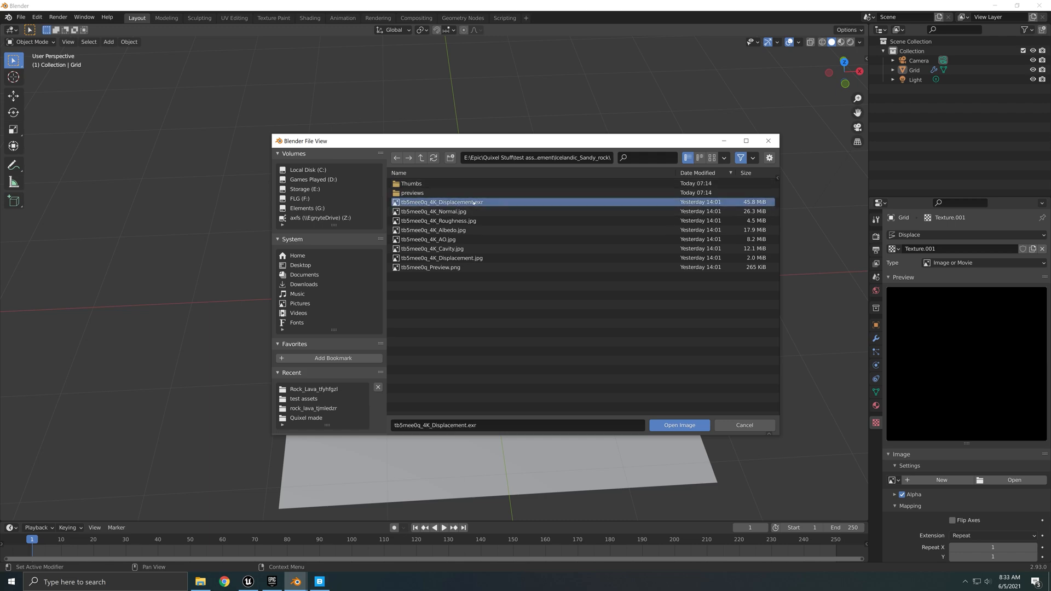
pyautogui.click(678, 424)
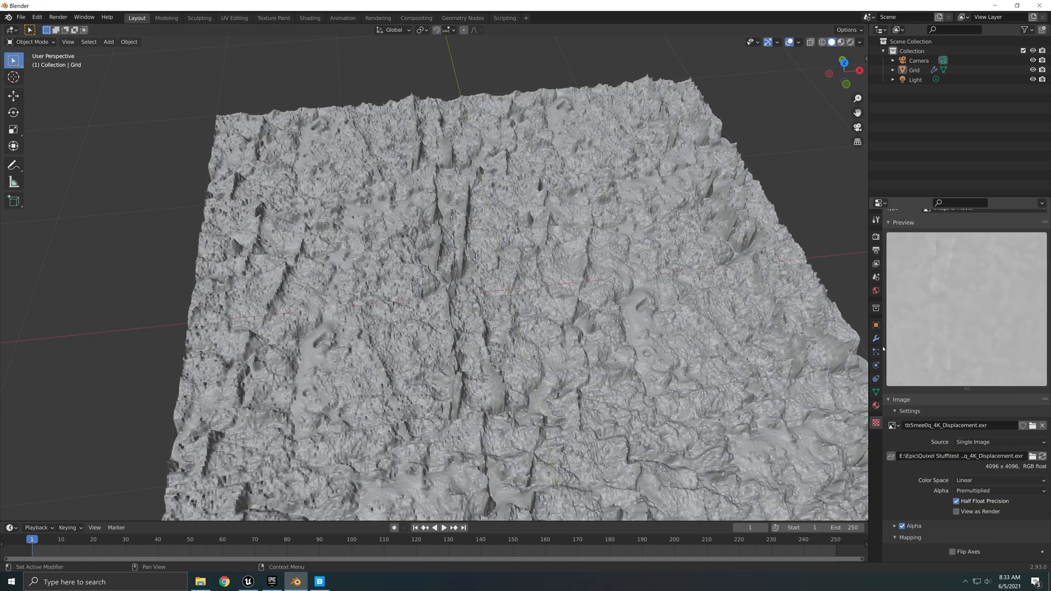
pyautogui.click(875, 338)
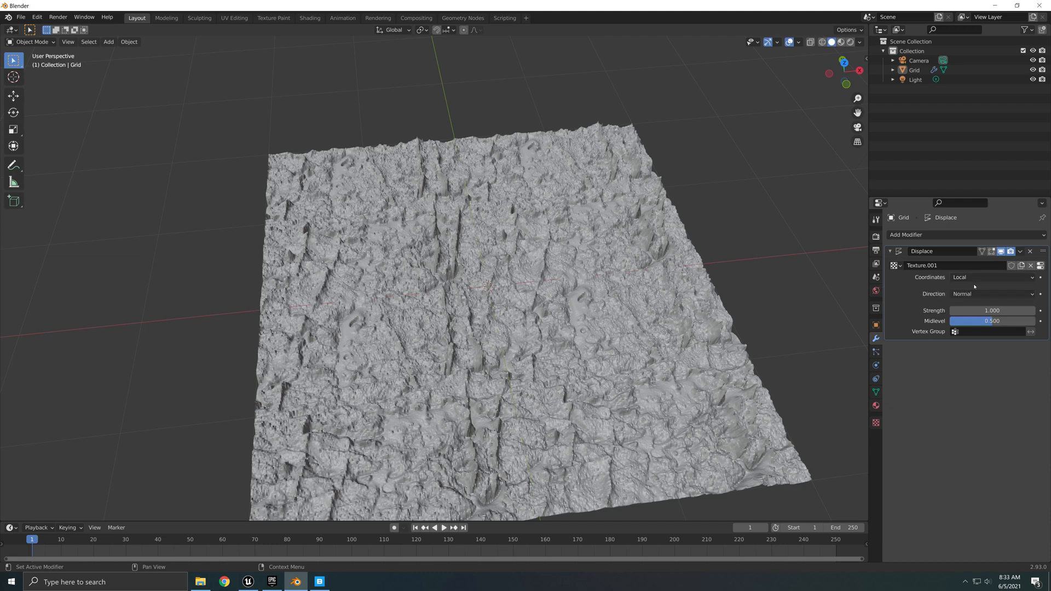
# - Set the Displace modifier coordinates to UV and reselect the original displaced Grid
pyautogui.click(992, 277)
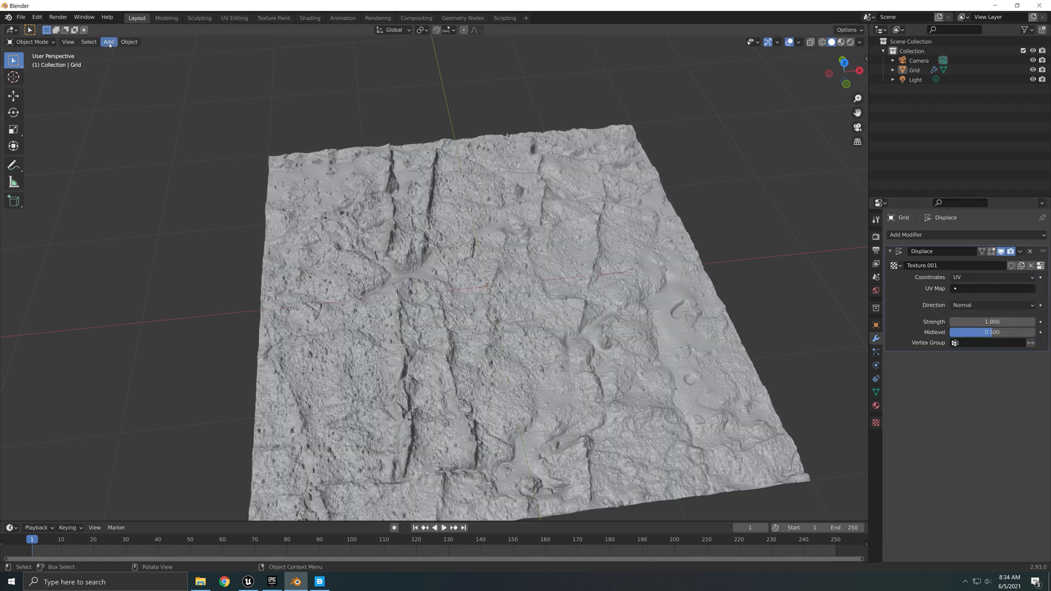
pyautogui.click(108, 42)
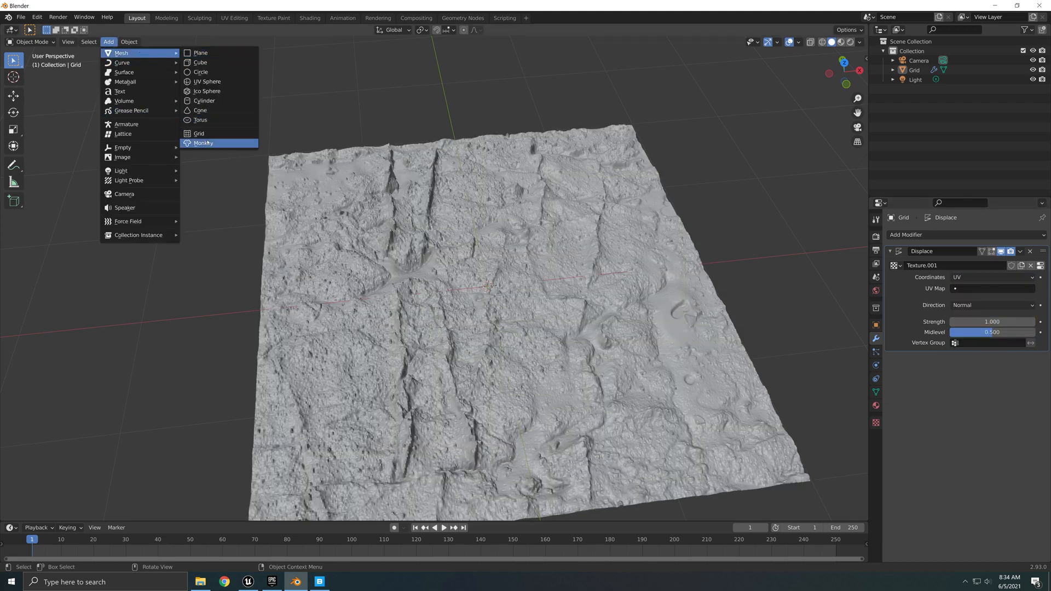
pyautogui.click(199, 132)
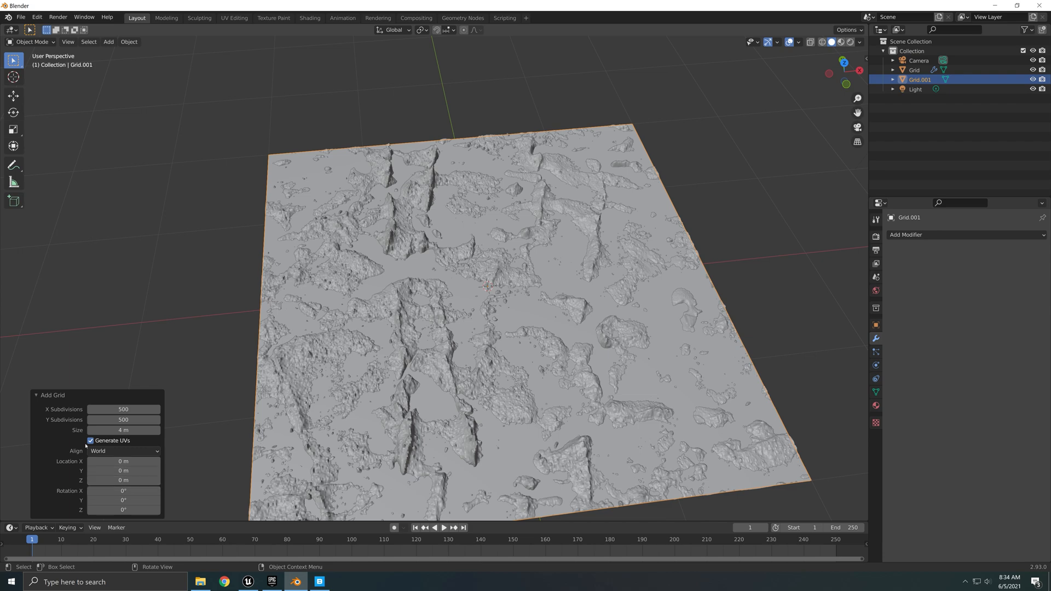
pyautogui.moveTo(112, 440)
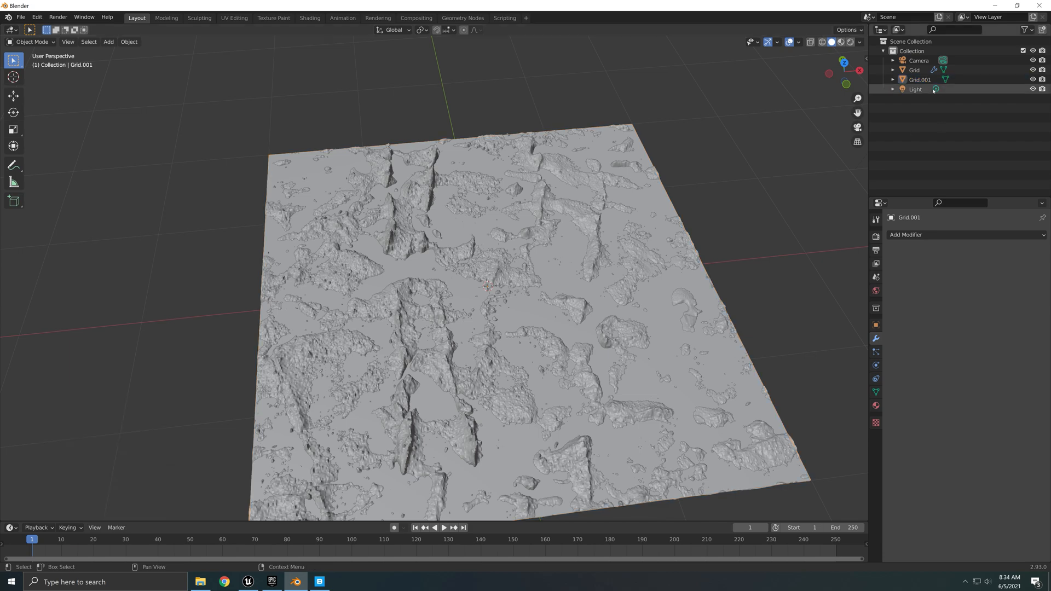
pyautogui.click(914, 70)
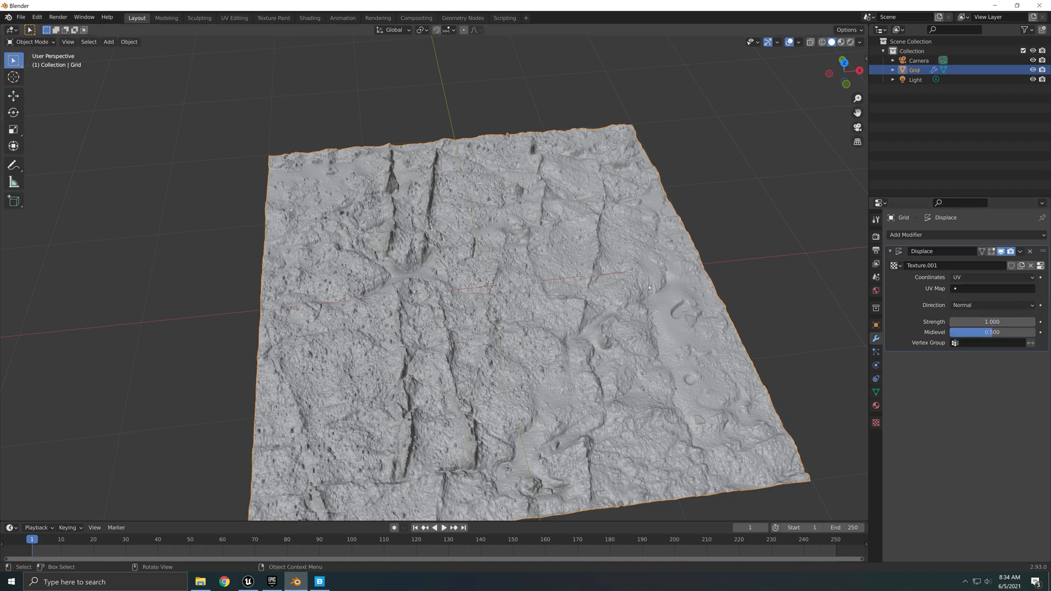
pyautogui.moveTo(757, 304)
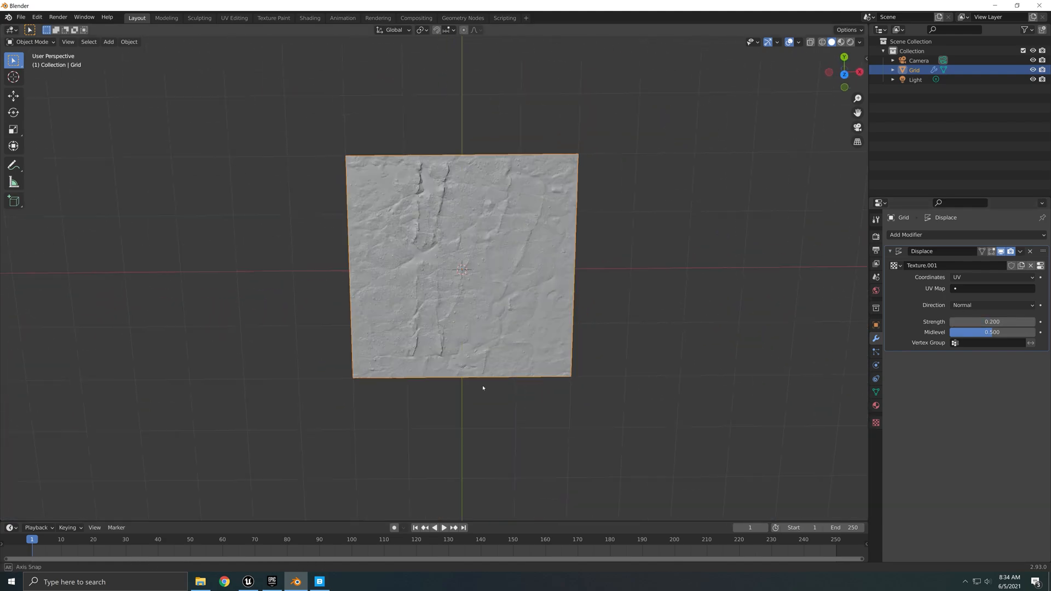
# - Lower displacement strength to 0.2 and inspect the gentler relief in perspective
pyautogui.moveTo(482, 387); pyautogui.dragTo(478, 274)
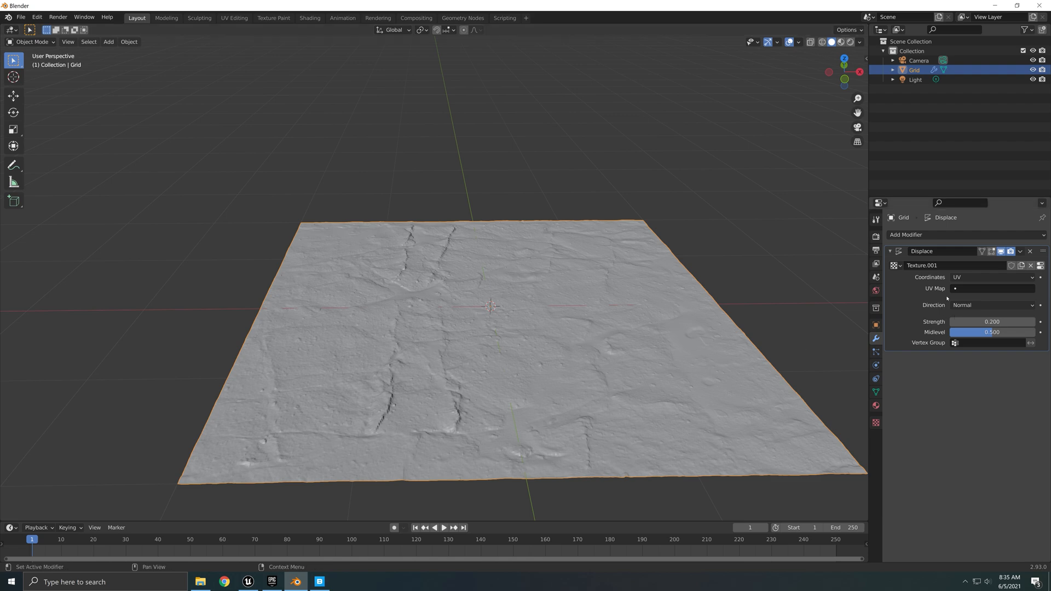
pyautogui.click(906, 234)
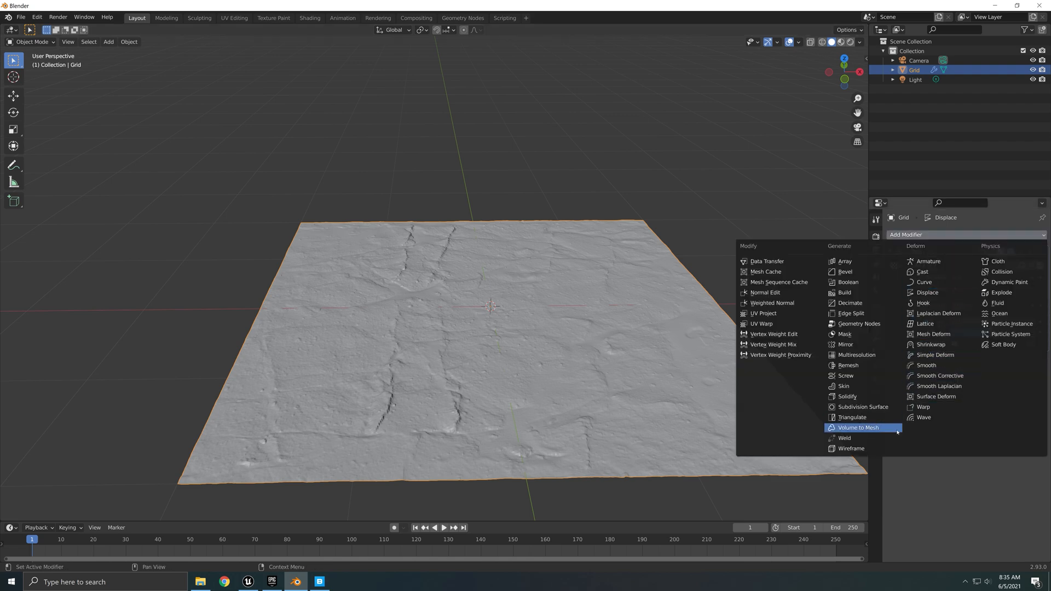
pyautogui.moveTo(939, 376)
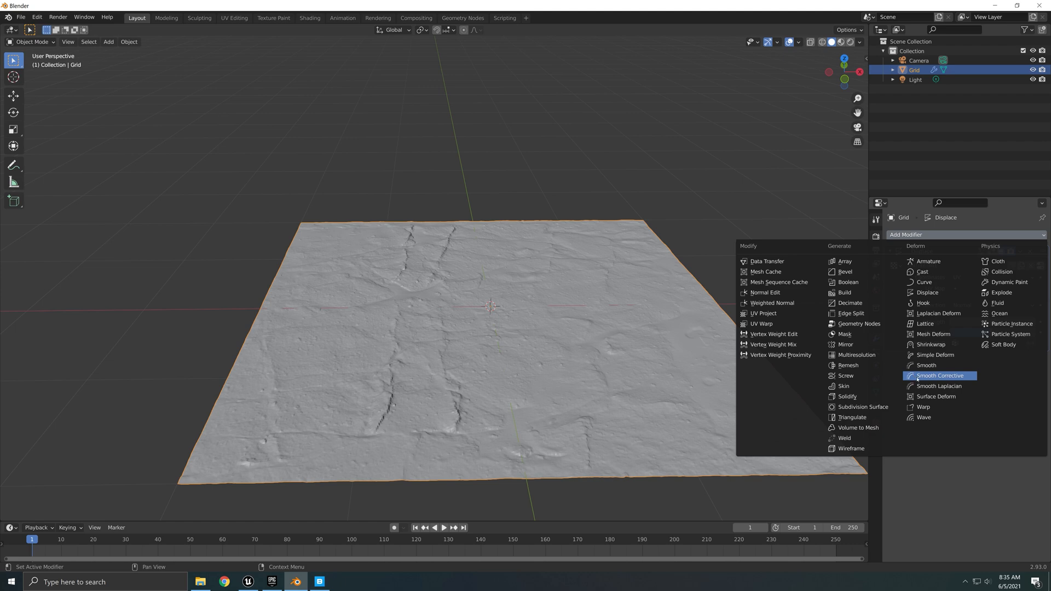
# - Add a Corrective Smooth modifier and raise Displace strength to 0.25, inspecting the result
pyautogui.click(939, 375)
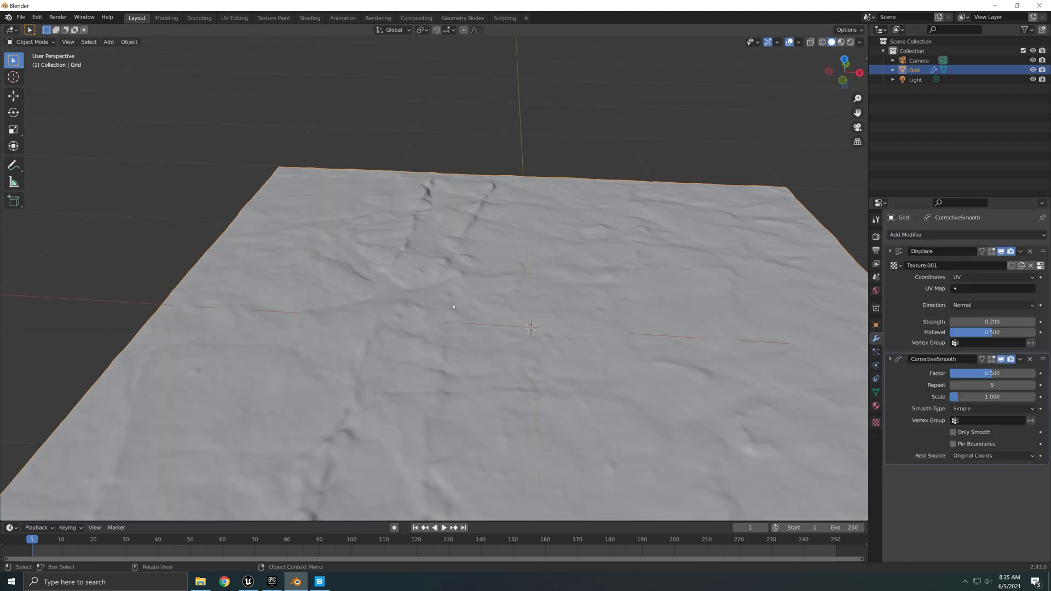
pyautogui.moveTo(452, 306); pyautogui.dragTo(374, 381)
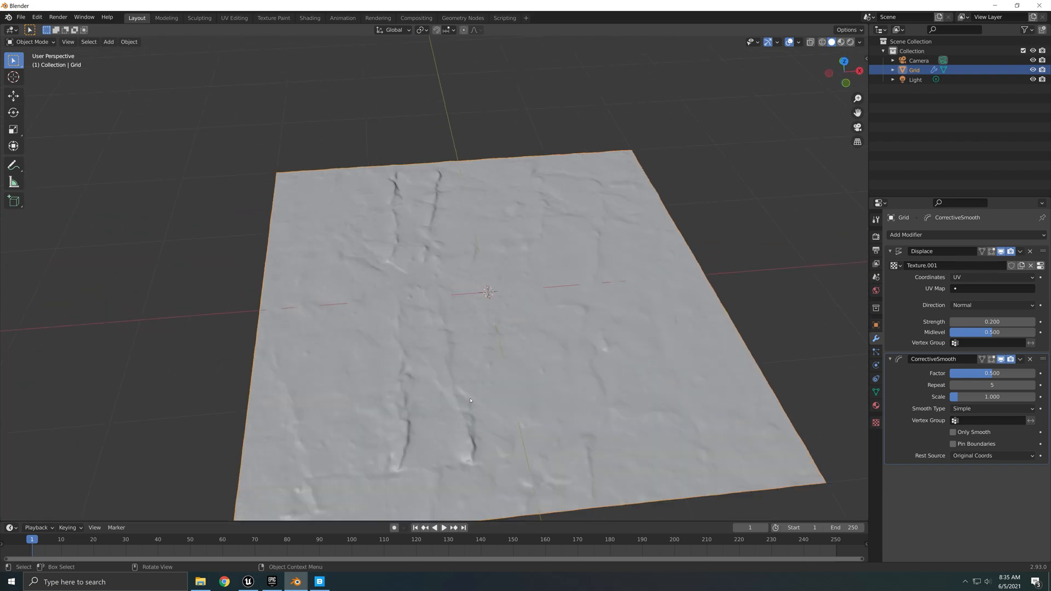
pyautogui.scroll(-3)
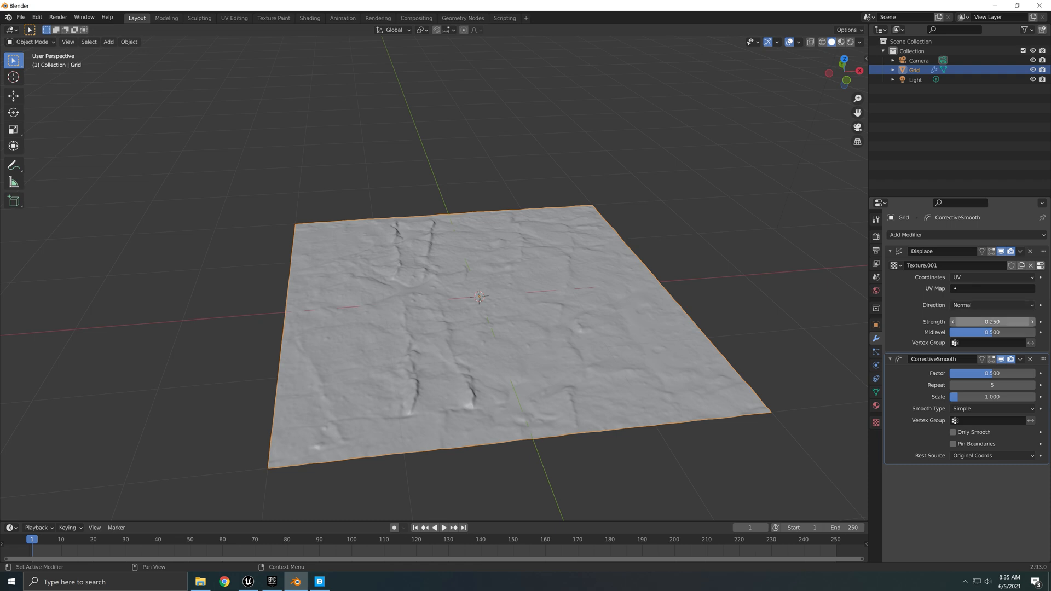
pyautogui.moveTo(469, 302); pyautogui.dragTo(508, 288)
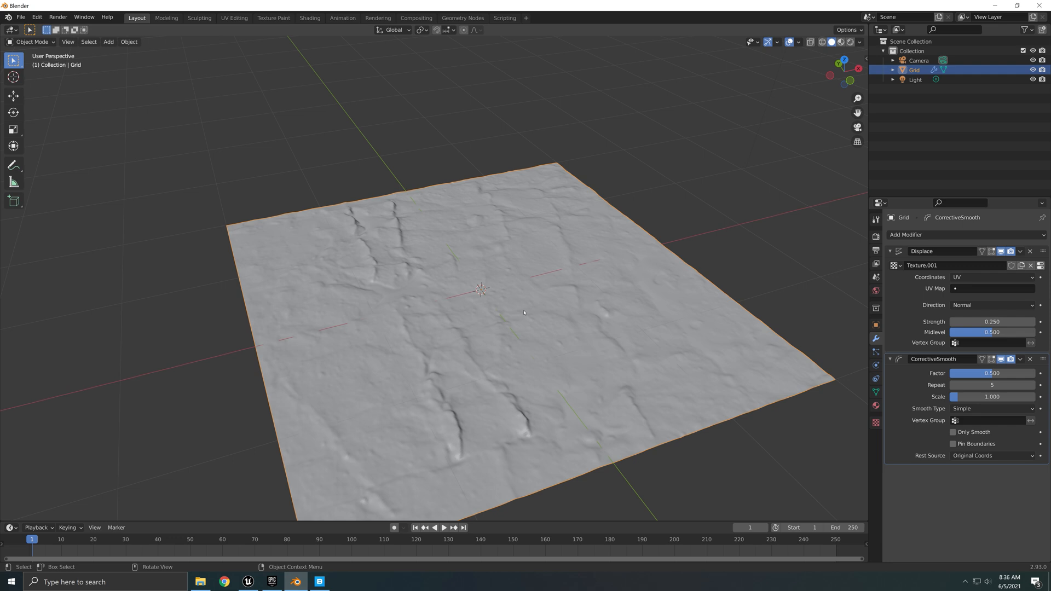
pyautogui.moveTo(537, 339)
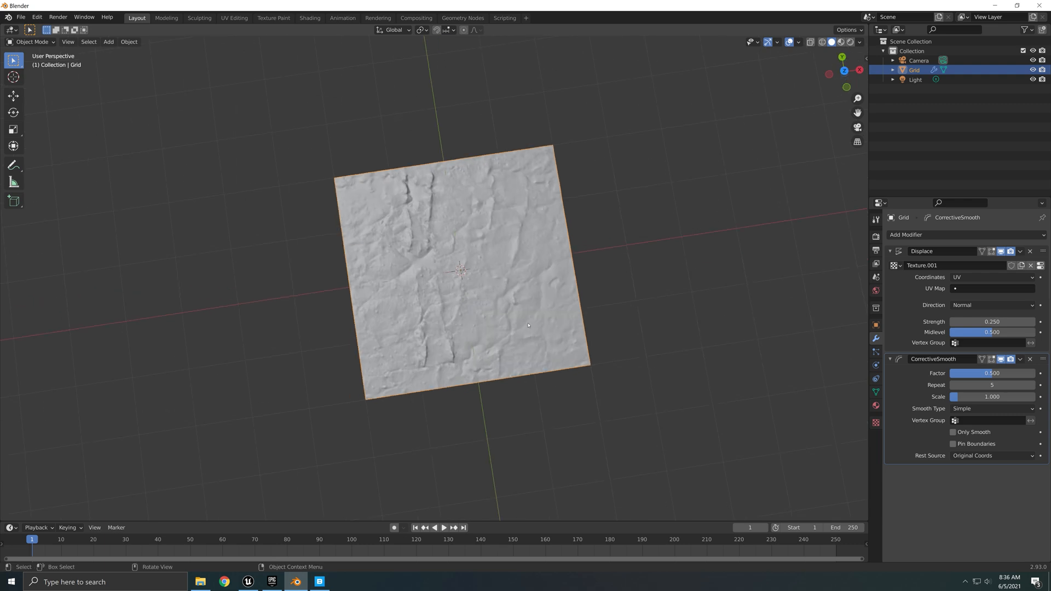
pyautogui.moveTo(108, 145)
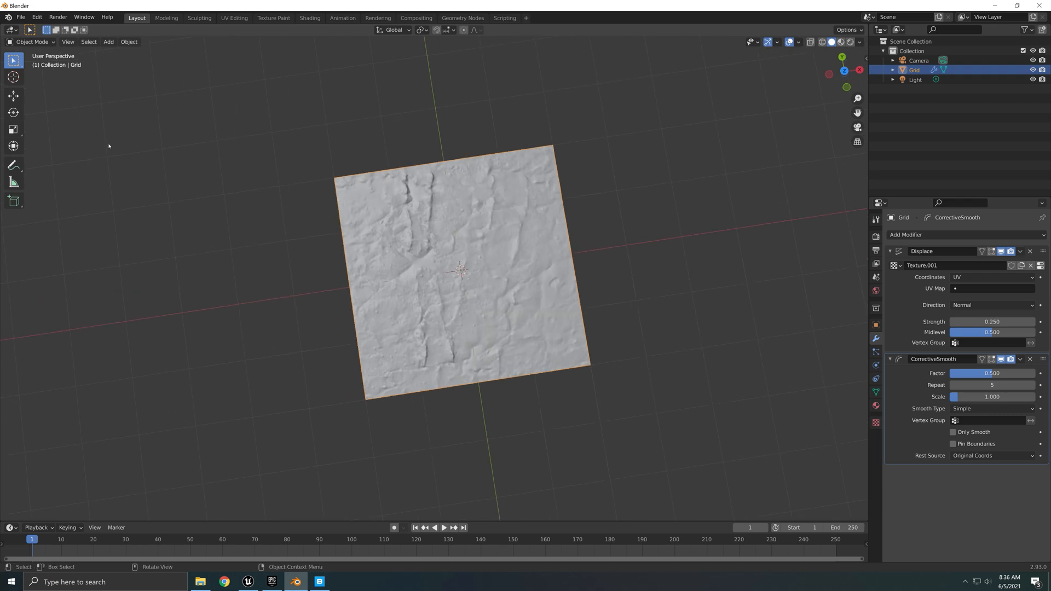
pyautogui.click(20, 18)
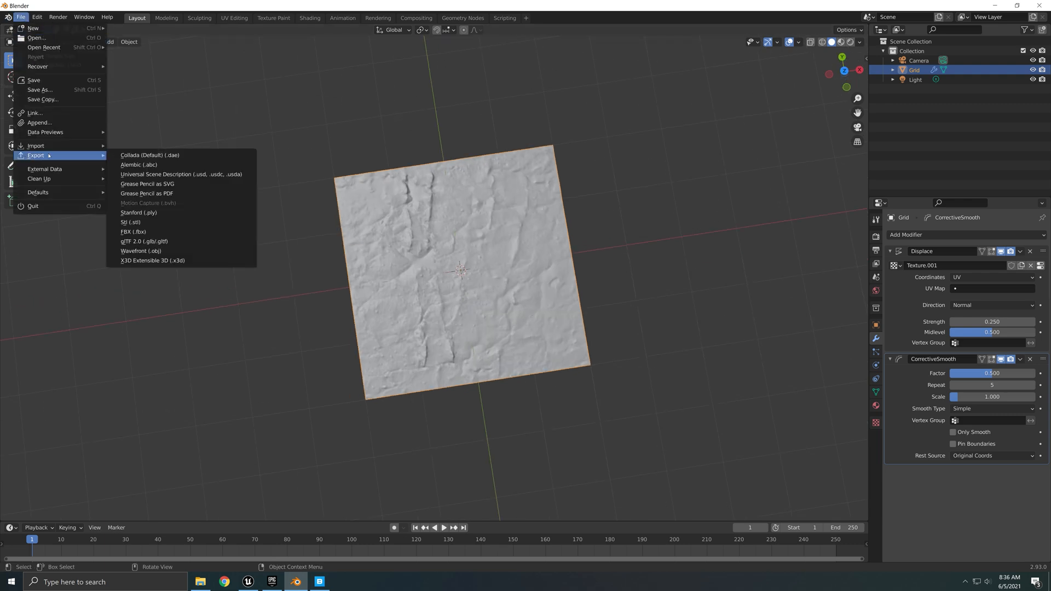
# - Export the plane as Icelandic Rocks FBX into the Icelandic_Sandy_rock folder
pyautogui.click(132, 232)
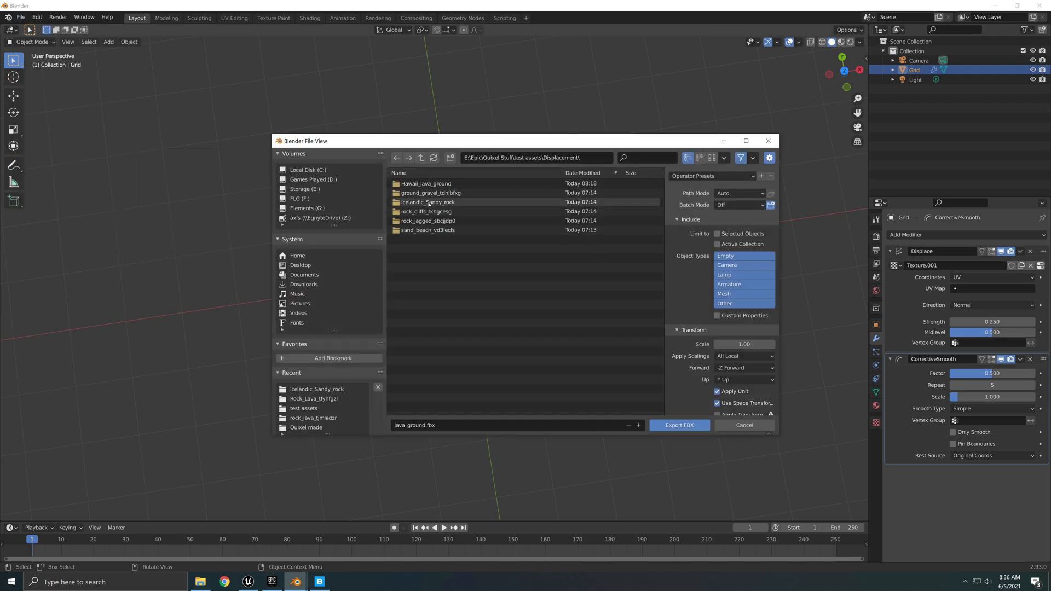
pyautogui.doubleClick(426, 201)
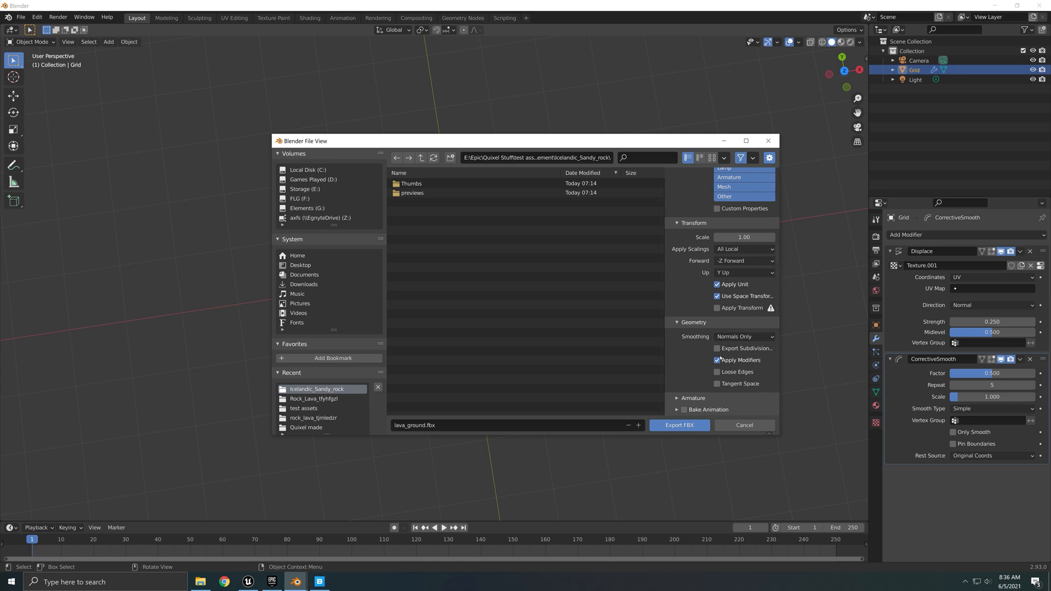
pyautogui.moveTo(689, 411)
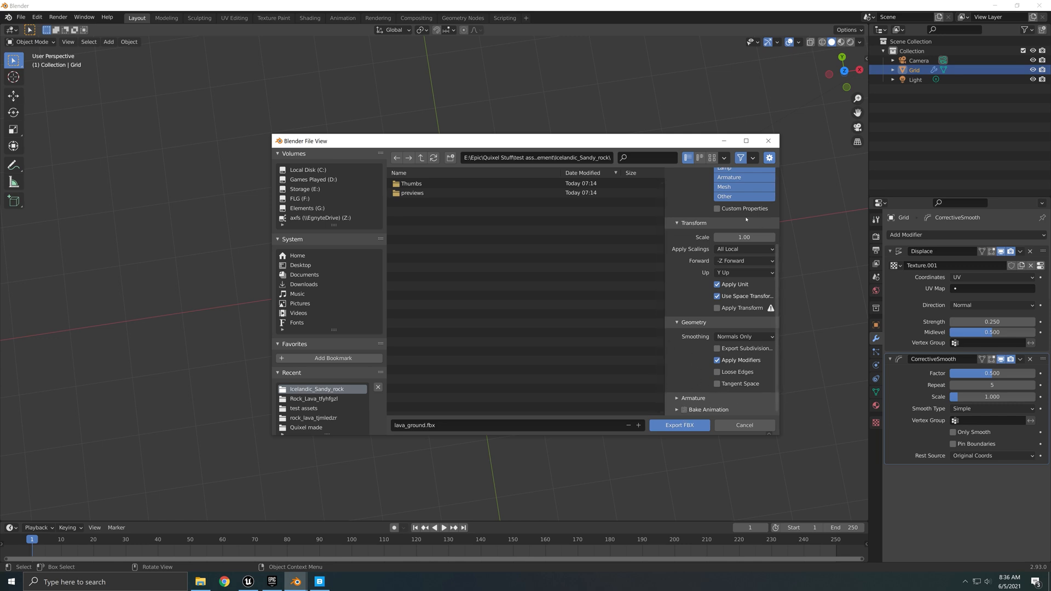
pyautogui.moveTo(624, 459)
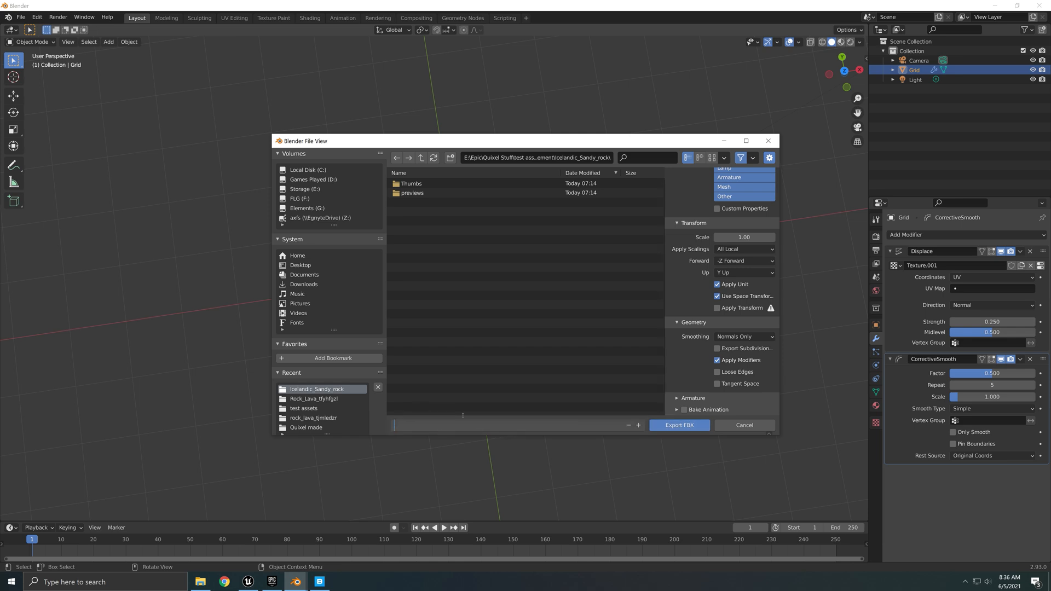
pyautogui.write('Icelandic Rocks')
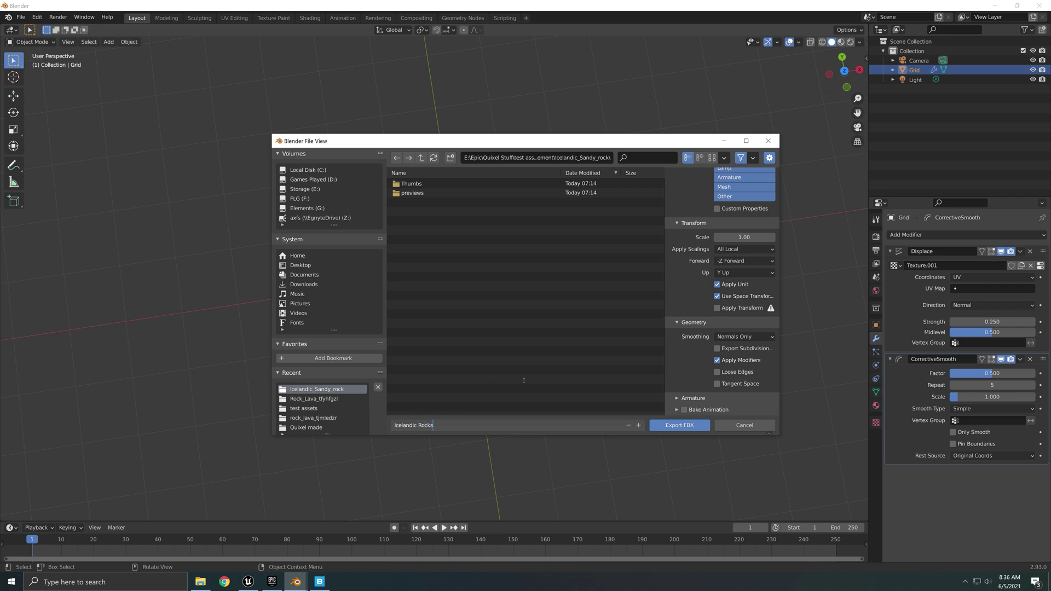
pyautogui.moveTo(600, 442)
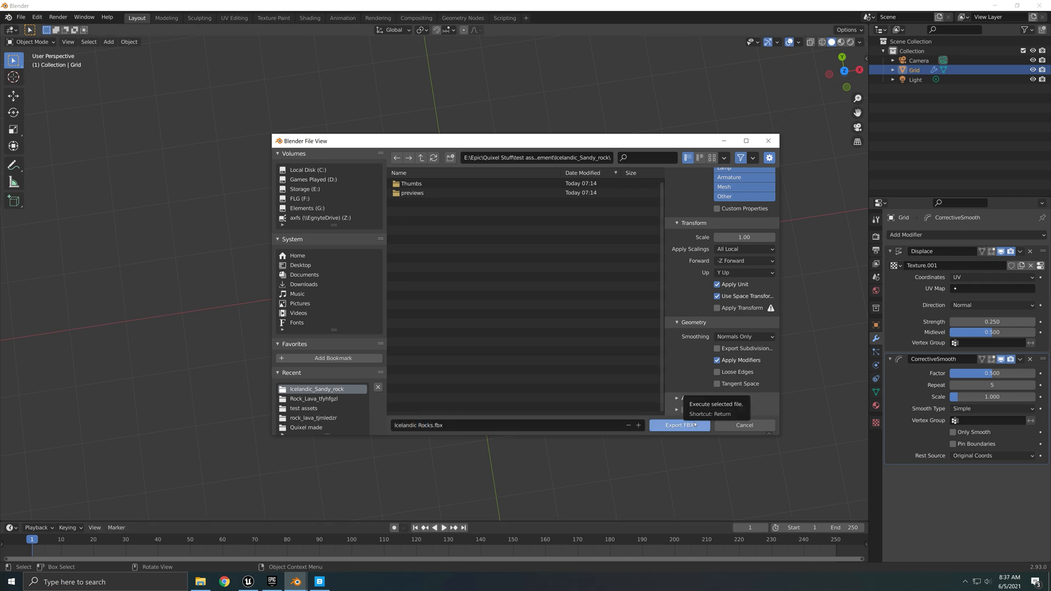
pyautogui.click(678, 425)
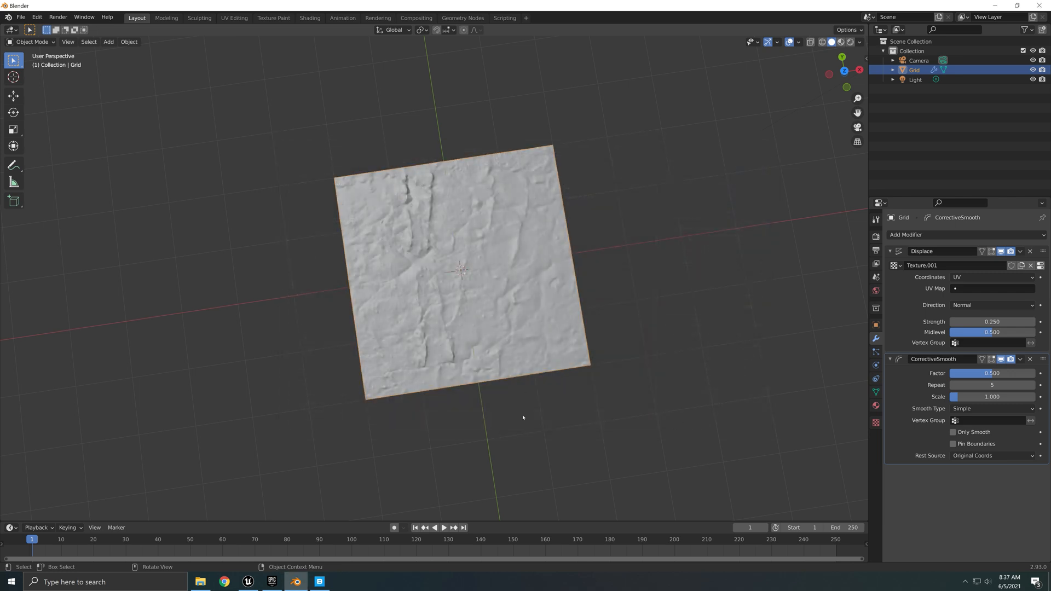
pyautogui.moveTo(553, 423)
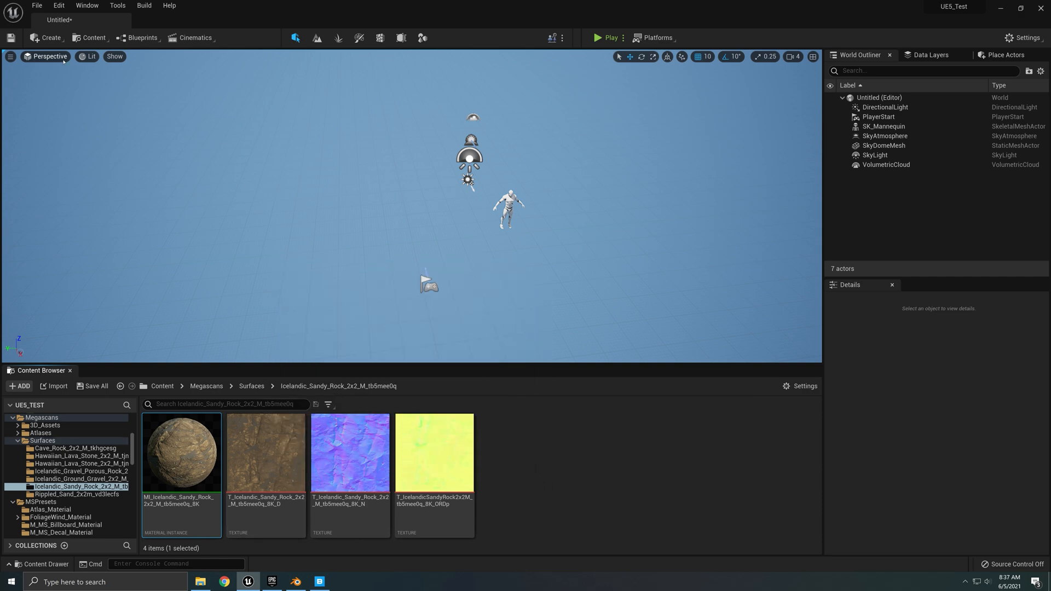
# - Launch Quixel Bridge from the content sources and view the downloaded Icelandic Sandy Rock surface details
pyautogui.click(92, 37)
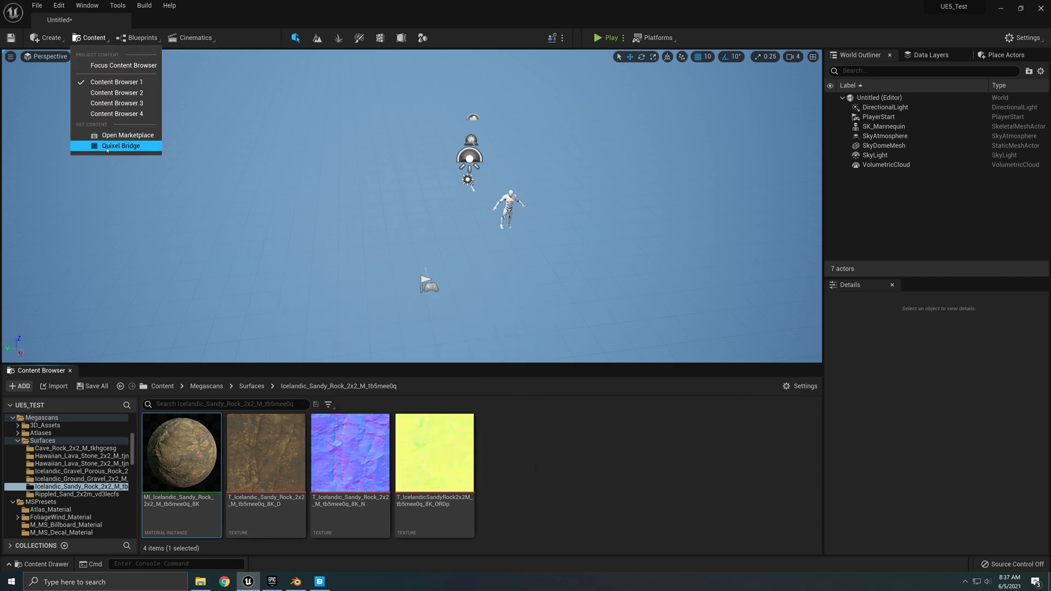
pyautogui.click(120, 145)
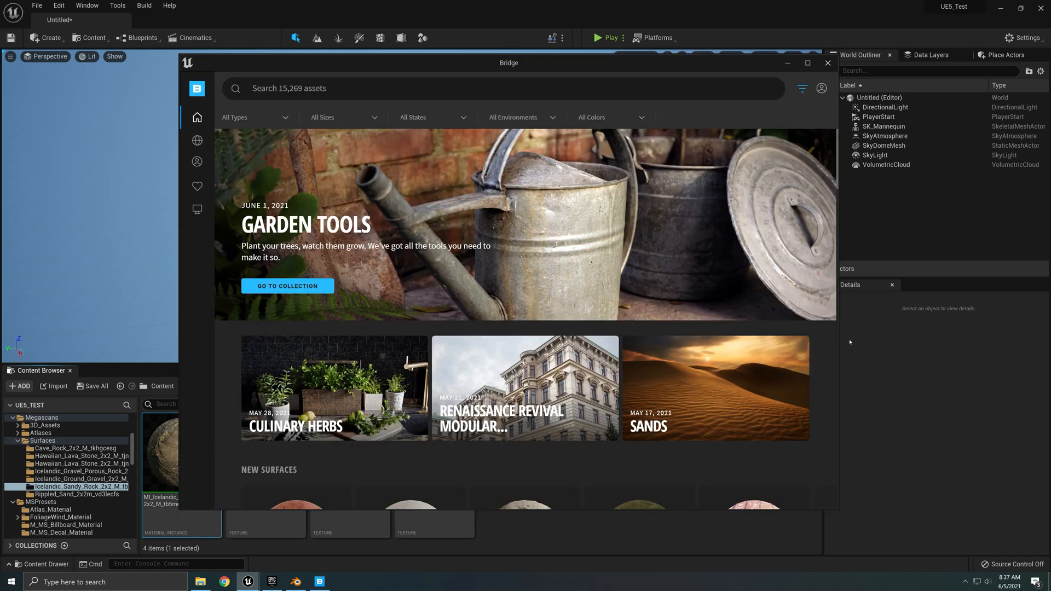
pyautogui.moveTo(550, 240)
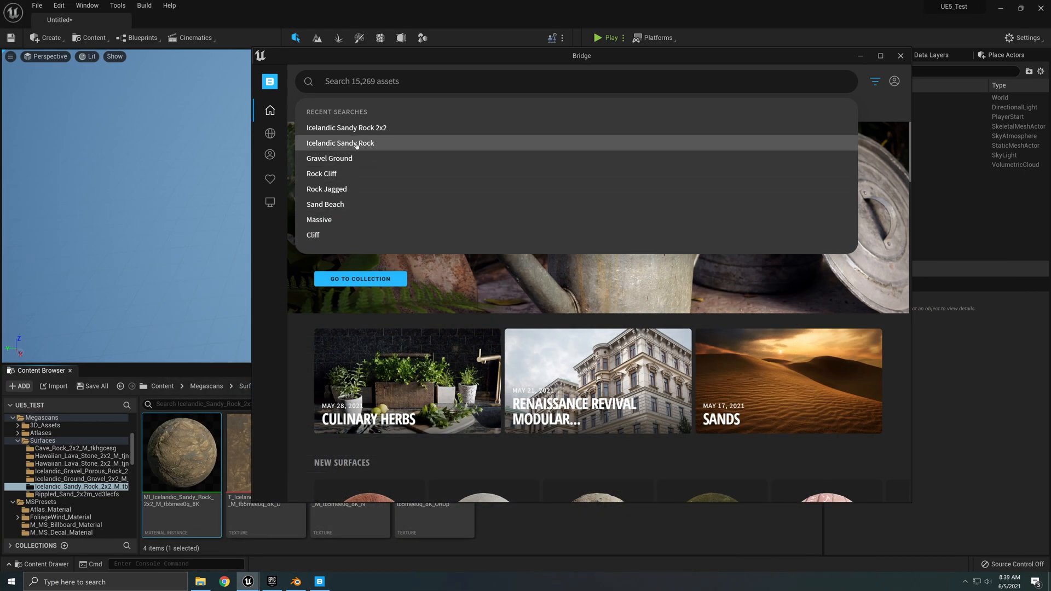
pyautogui.click(340, 142)
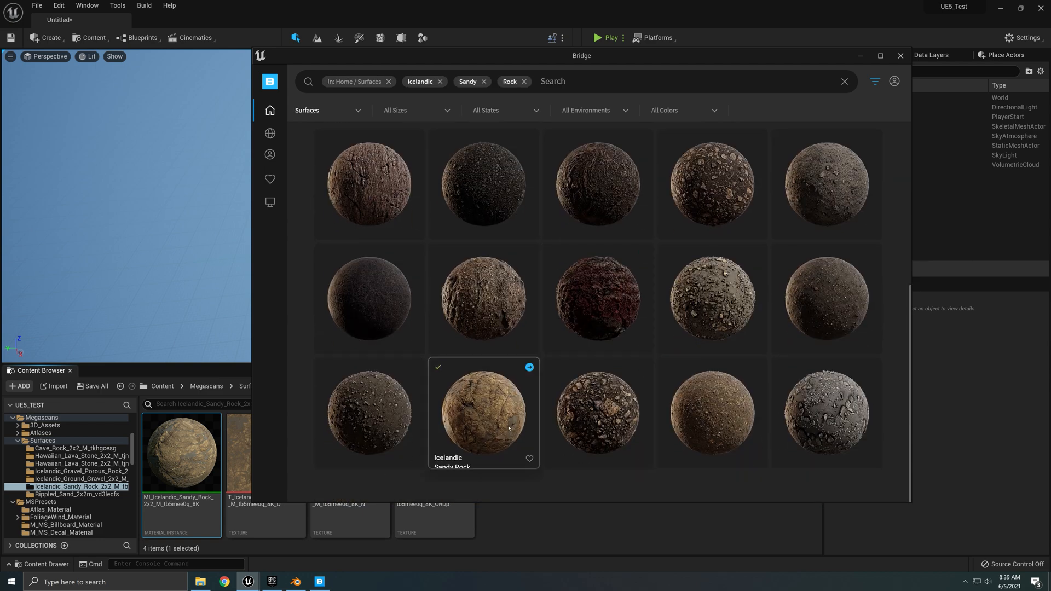
pyautogui.click(484, 413)
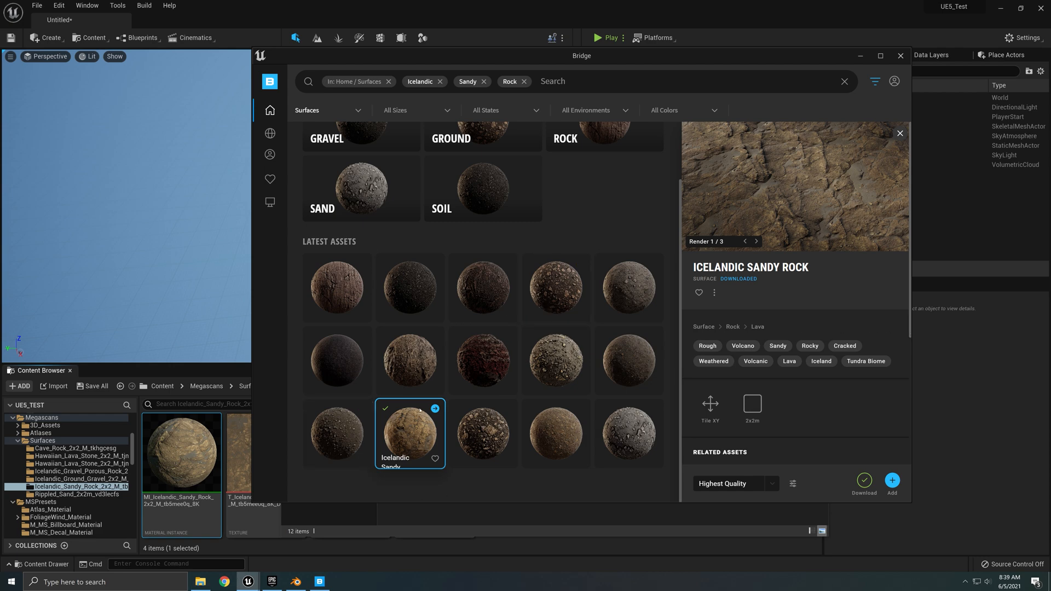
pyautogui.moveTo(693, 474)
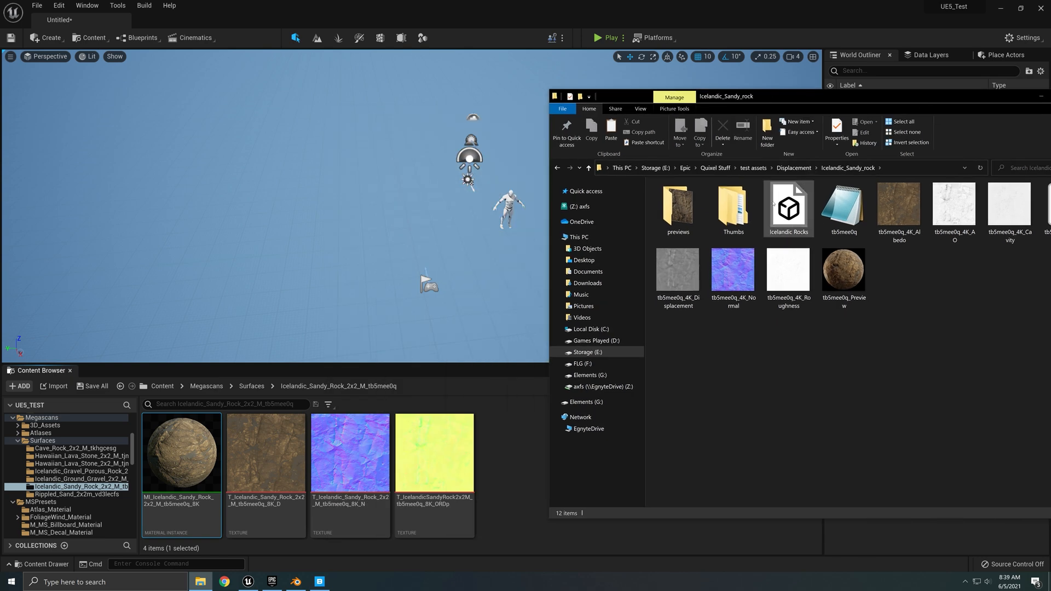
# - Import Icelandic Rocks.fbx as a static mesh with Import All and dismiss the message log
pyautogui.click(788, 208)
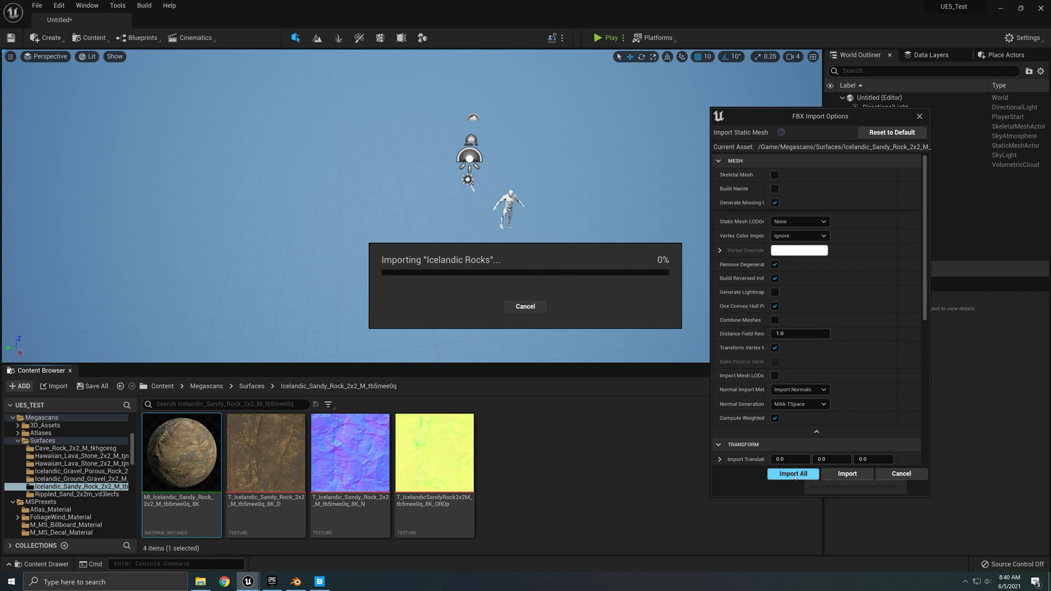
pyautogui.click(793, 473)
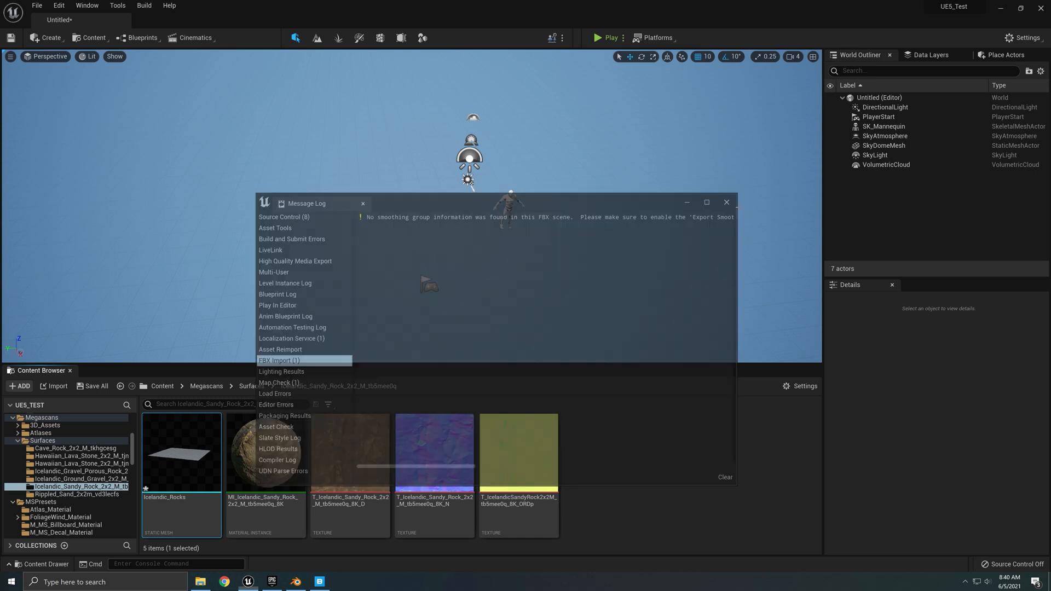
pyautogui.click(726, 201)
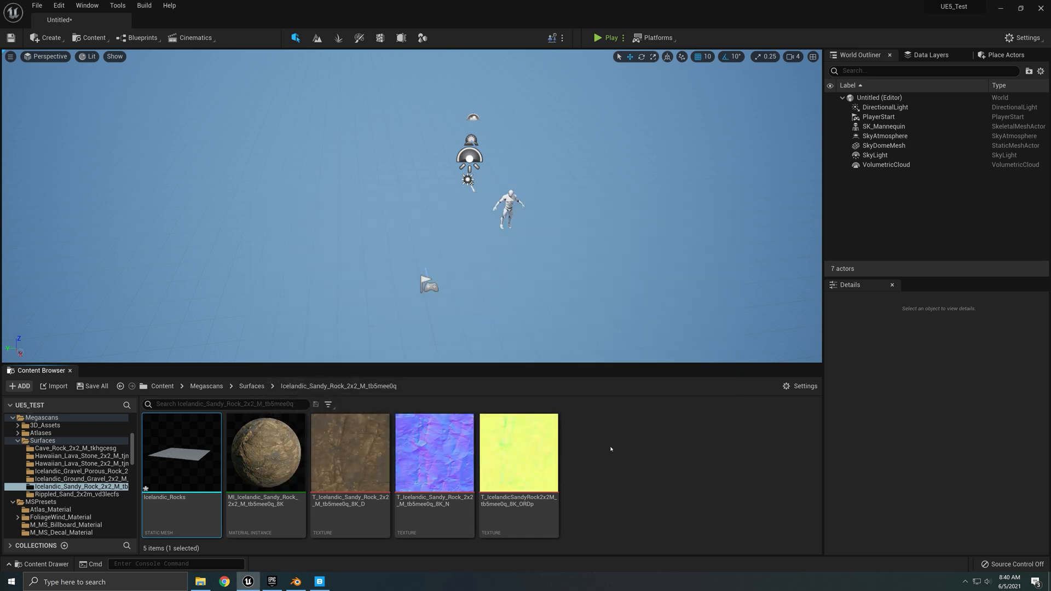
pyautogui.moveTo(182, 473)
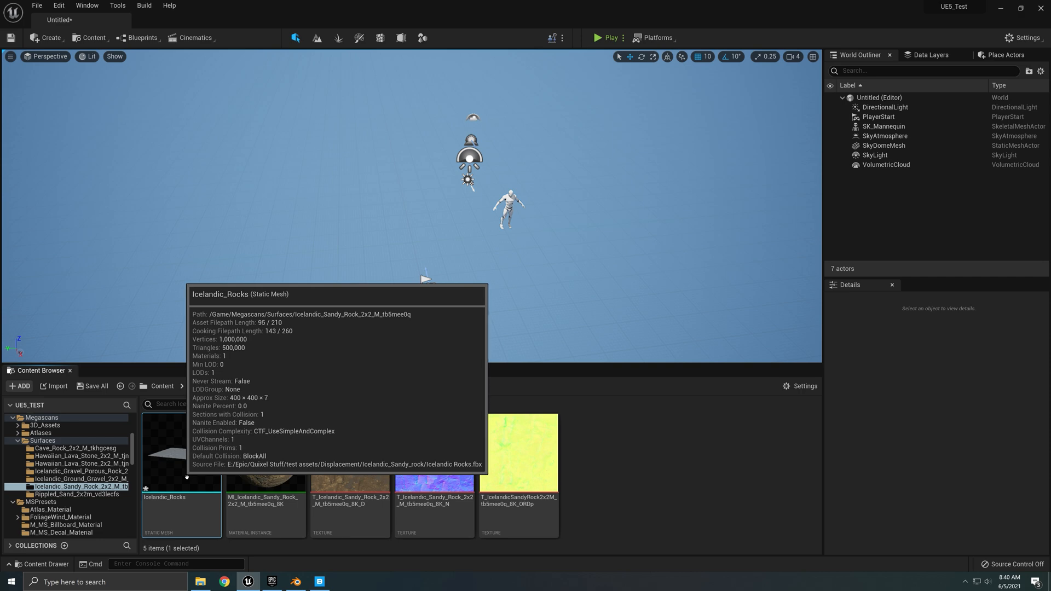
# - Drag the Icelandic_Rocks mesh from the Content Browser into the level viewport
pyautogui.moveTo(181, 452); pyautogui.dragTo(523, 234)
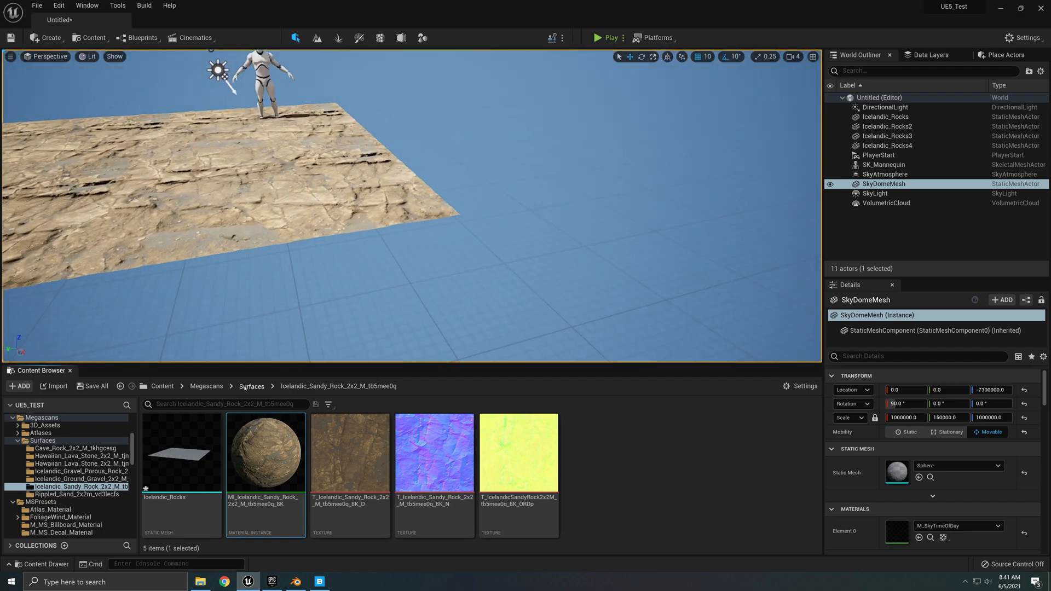
# - Go up to the Surfaces folder and inspect the Hawaiian lava_ground tiles
pyautogui.click(75, 456)
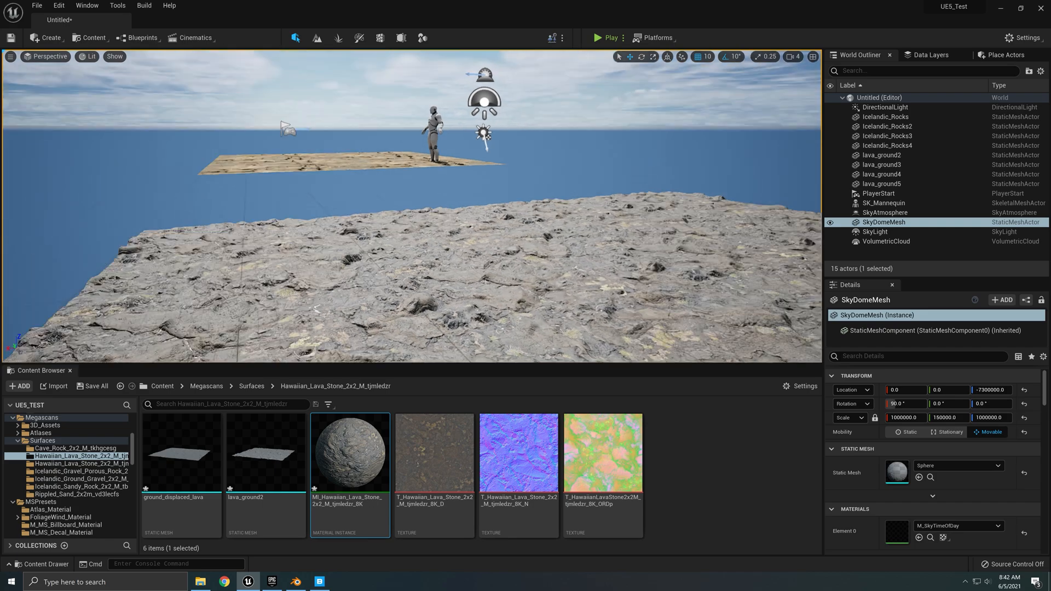
pyautogui.click(882, 184)
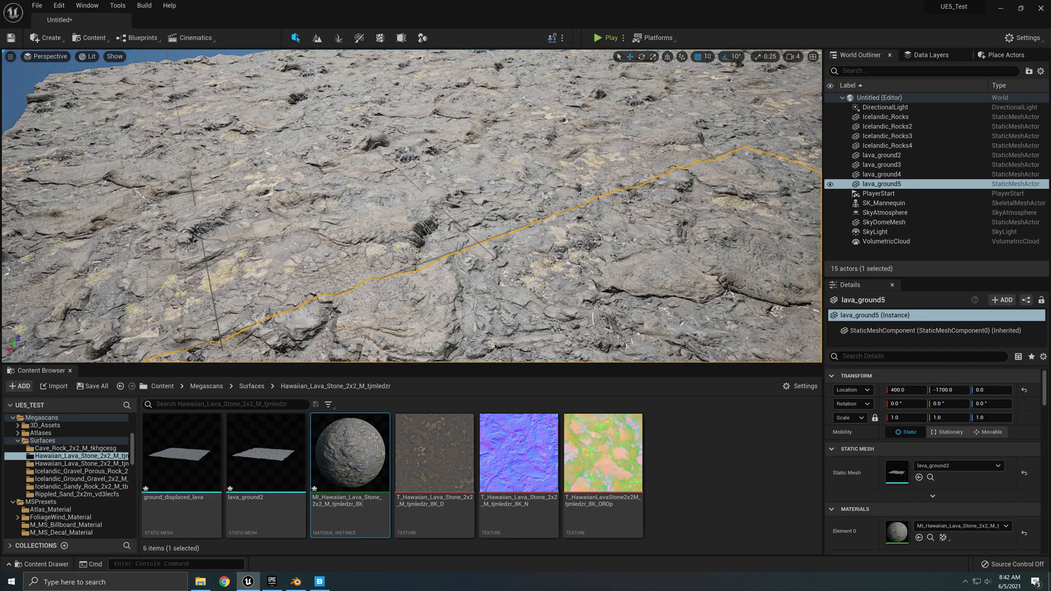
pyautogui.click(881, 174)
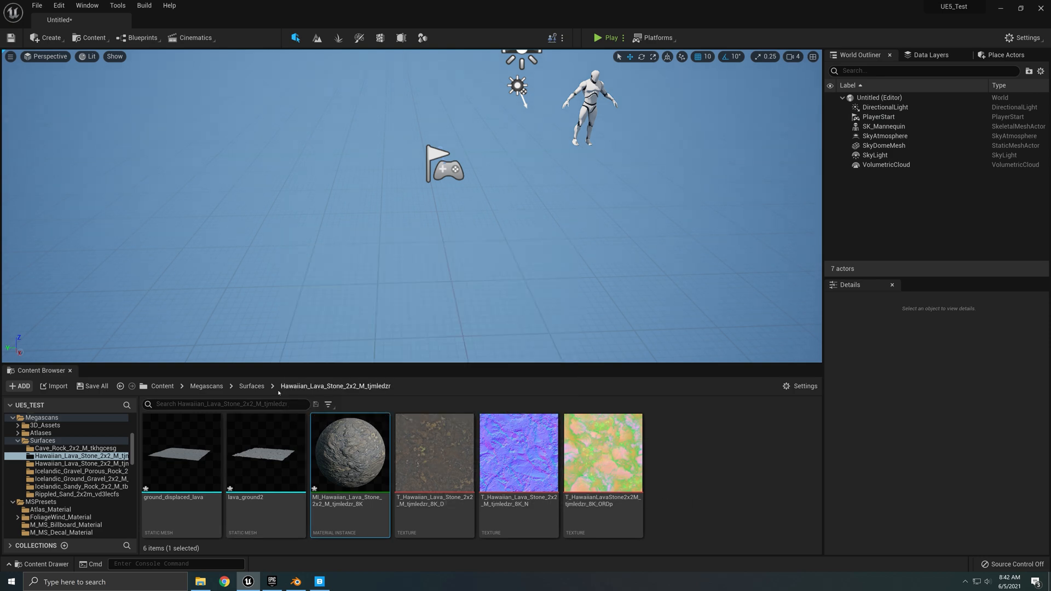
# - Enable Nanite on the Icelandic_Rocks static mesh, apply the change and leave the mesh editor
pyautogui.click(250, 385)
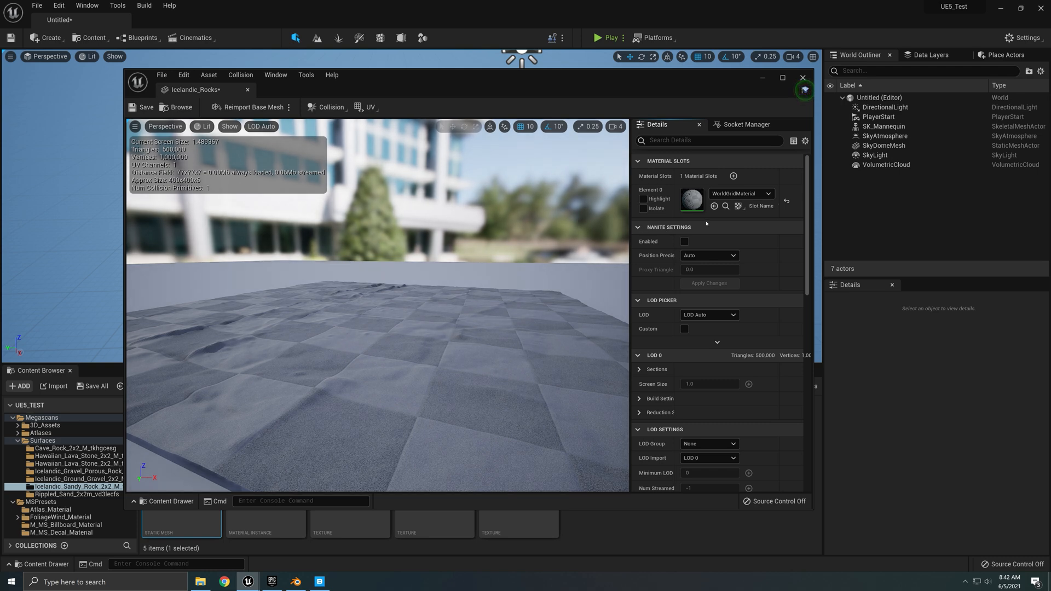
pyautogui.click(684, 241)
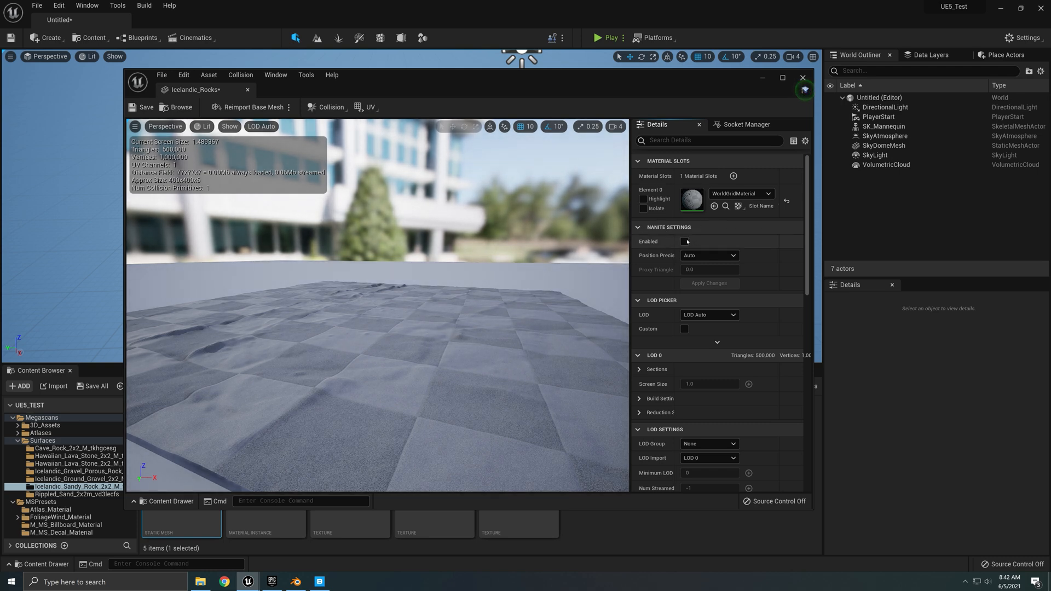
pyautogui.click(684, 241)
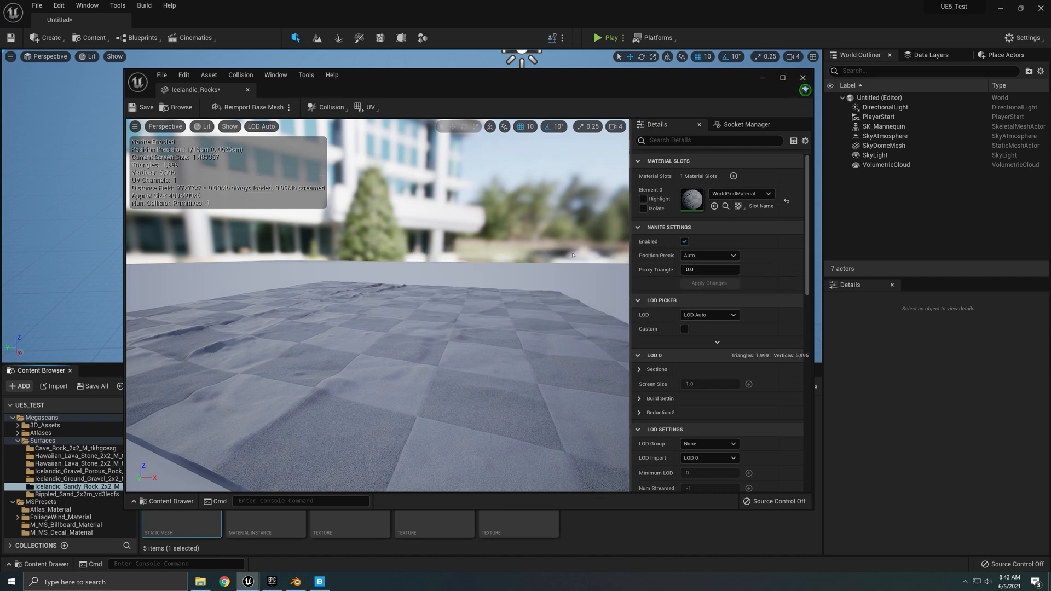
pyautogui.click(801, 77)
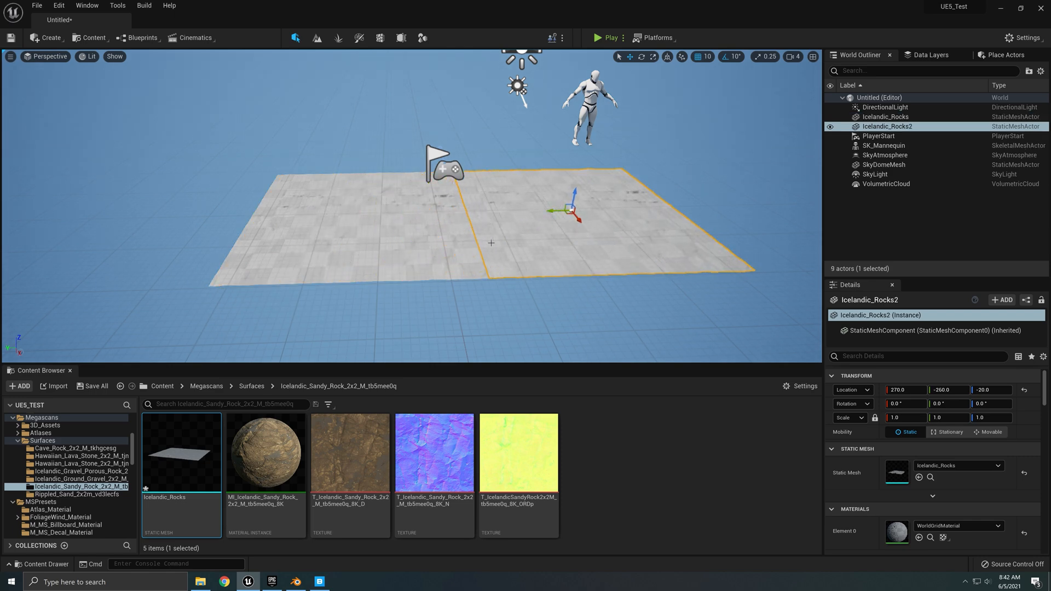
# - Duplicate the rock tile pair into a 2×2 patch, then check it in Nanite Triangles view and back to Lit
pyautogui.click(884, 116)
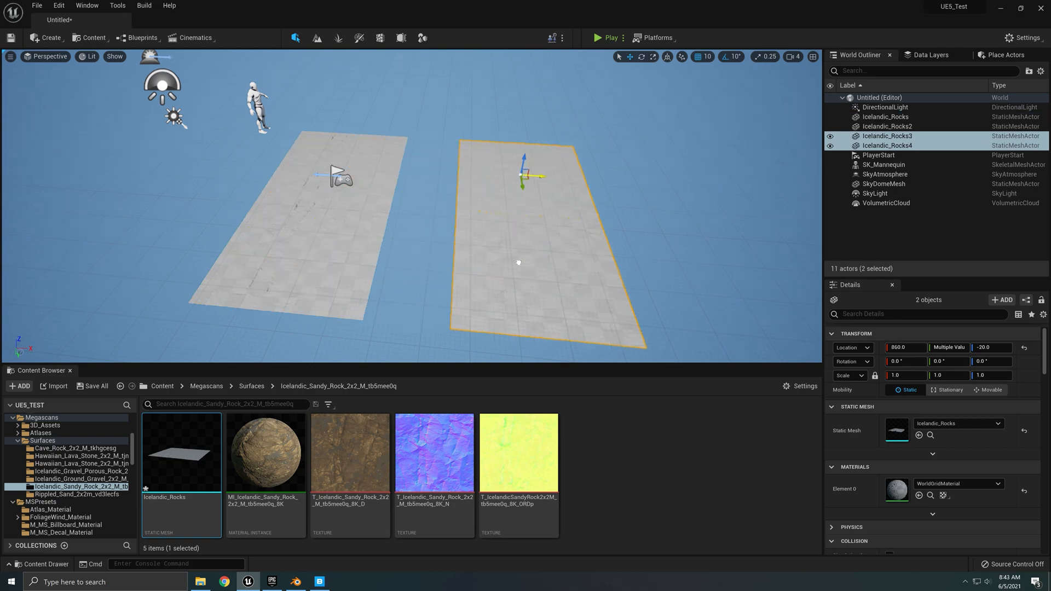
pyautogui.moveTo(523, 174); pyautogui.dragTo(476, 171)
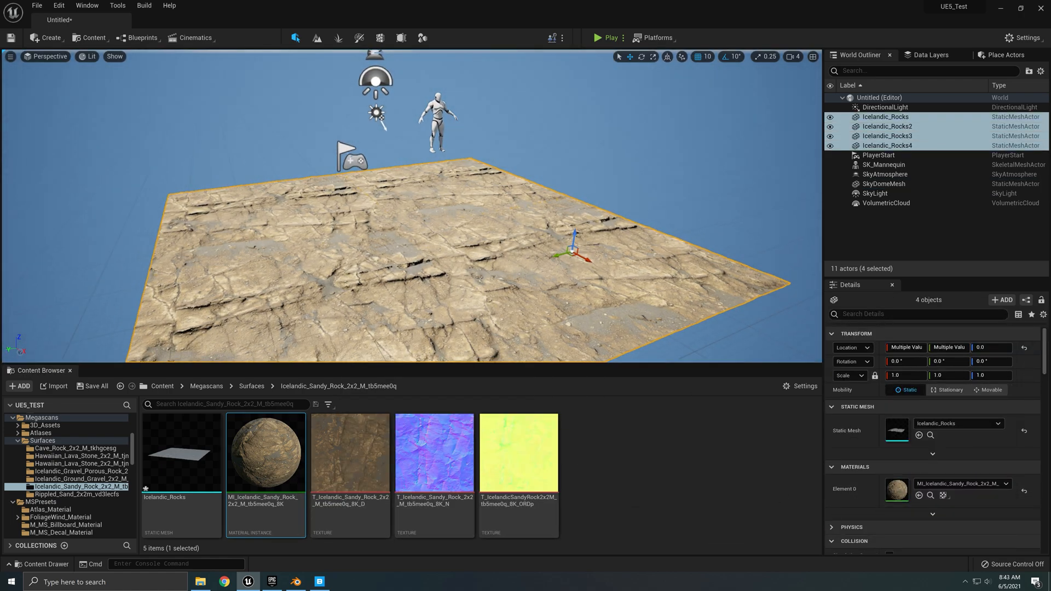
pyautogui.click(883, 183)
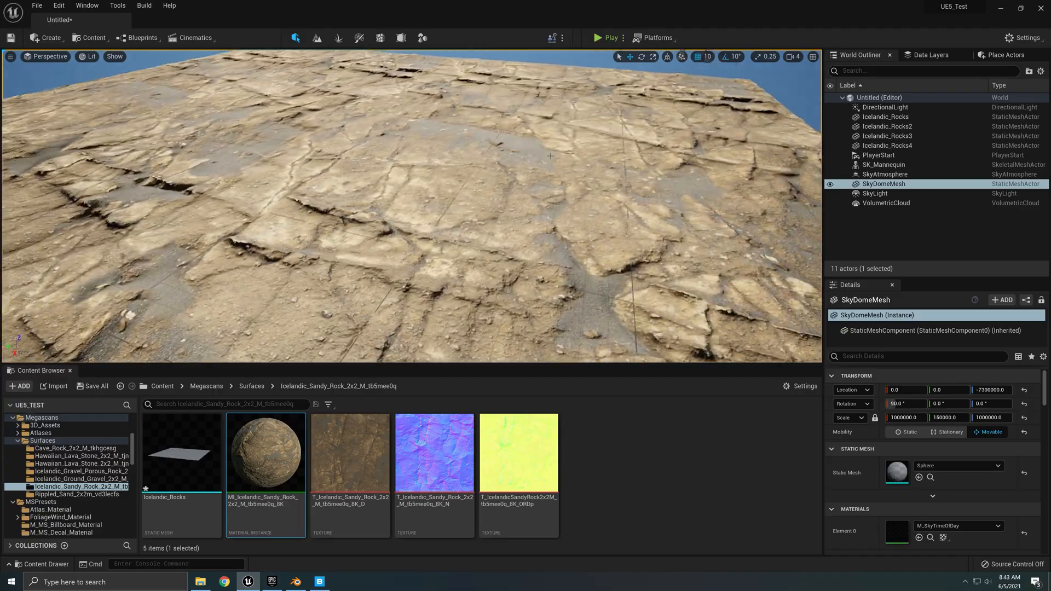
pyautogui.click(90, 57)
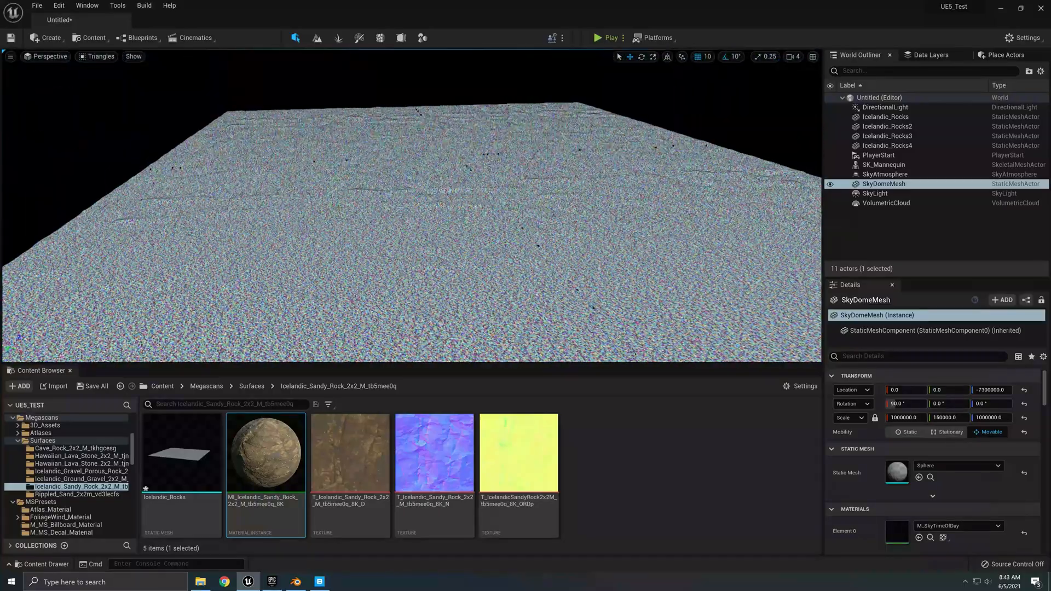
pyautogui.click(90, 57)
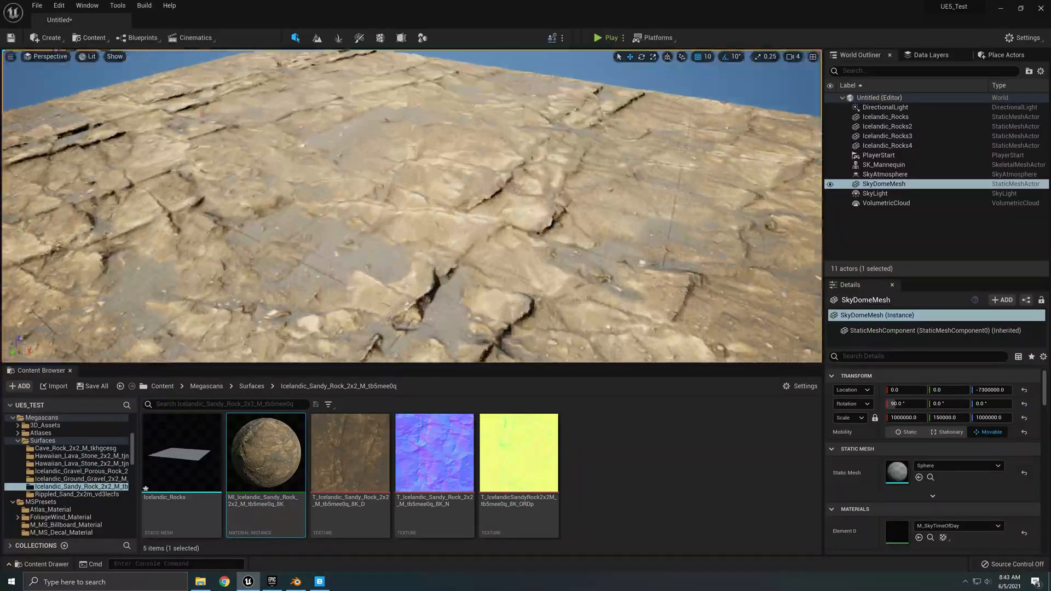